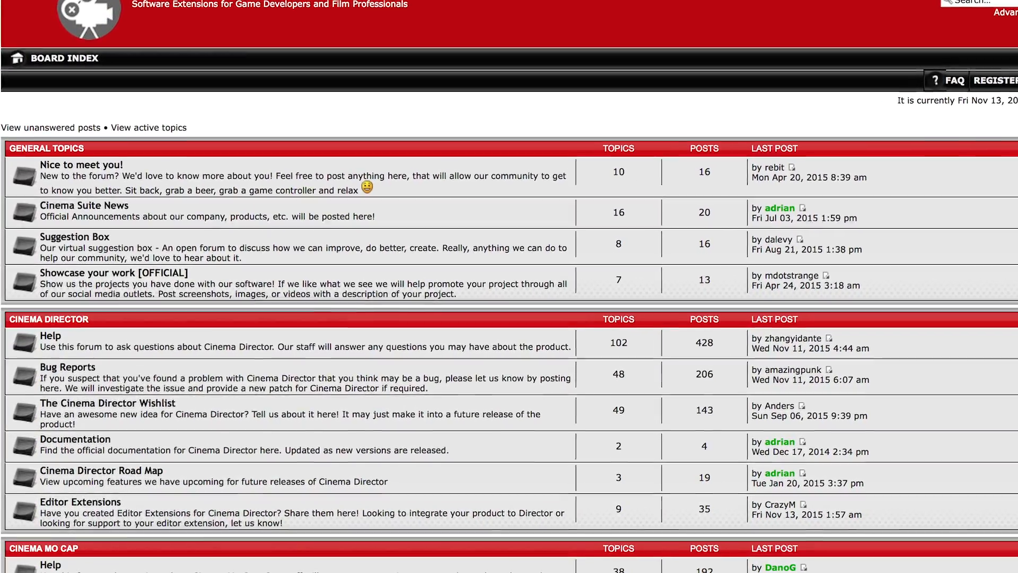
Scroll the Cinema Suite forum page before returning to the Unity editor.
scroll(up, 3)
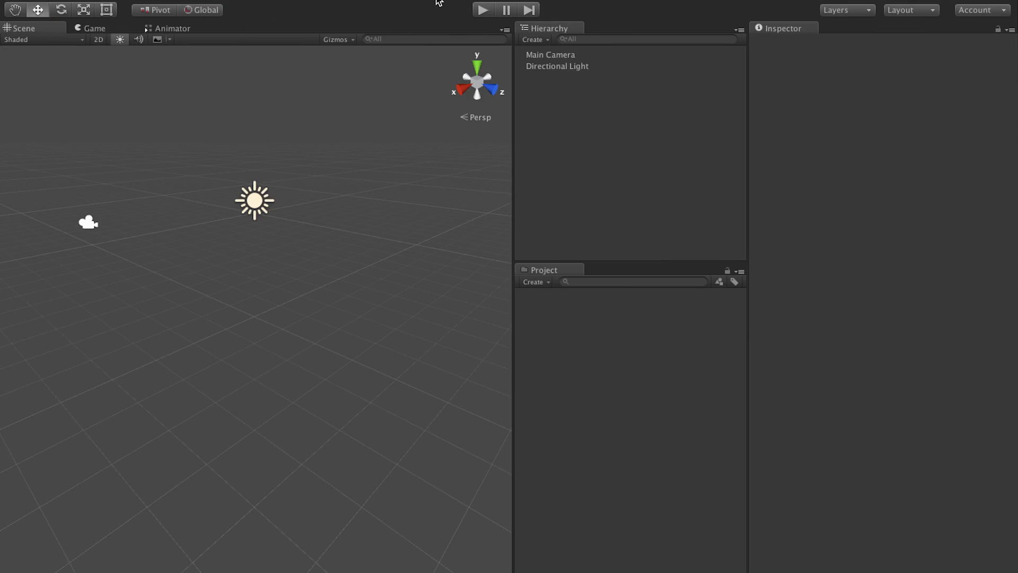
Import the Cinema Director package from the Asset Store's Downloads page.
click(334, 8)
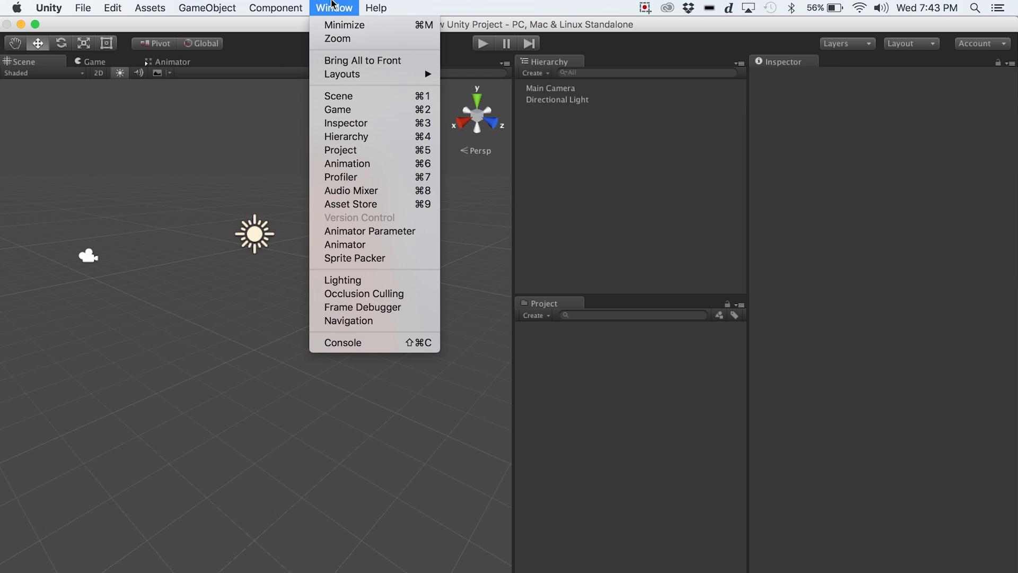
mouse_move(351, 204)
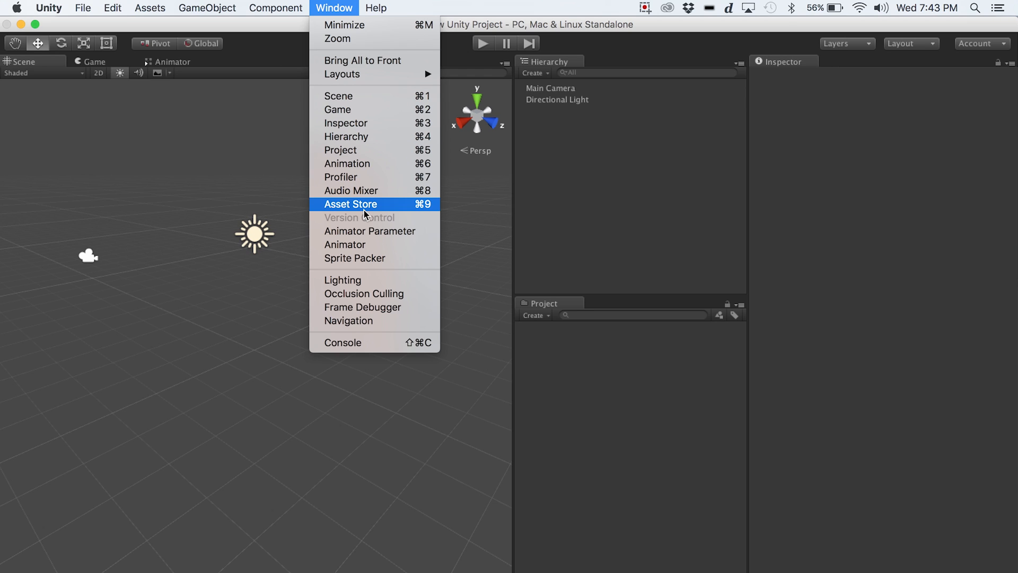
click(350, 204)
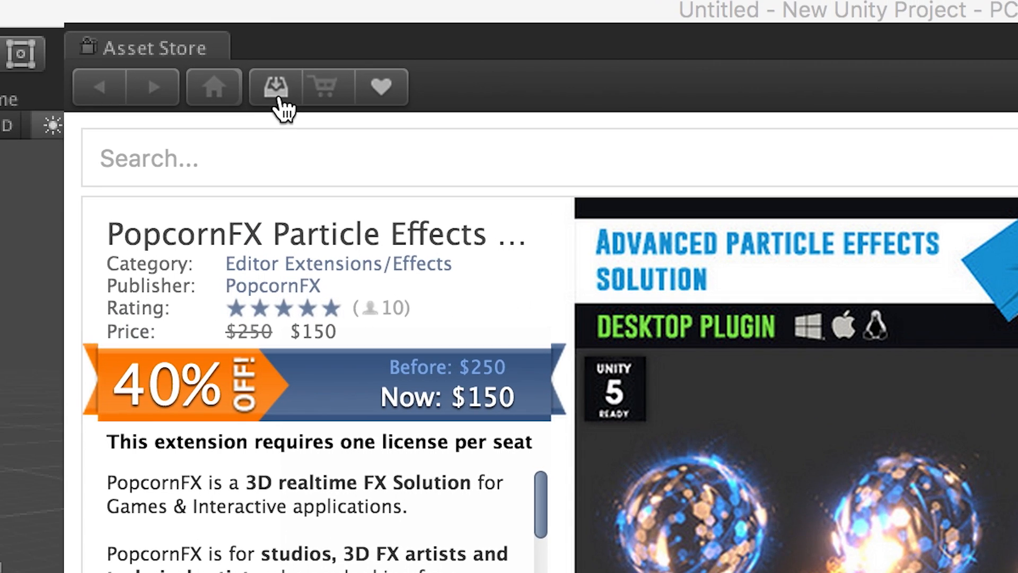
click(273, 86)
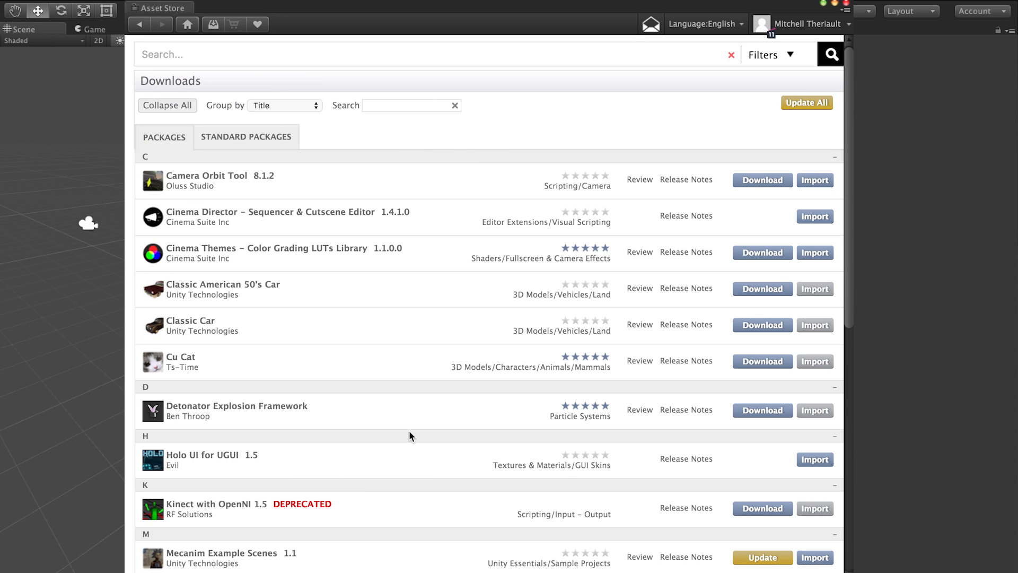
mouse_move(749, 210)
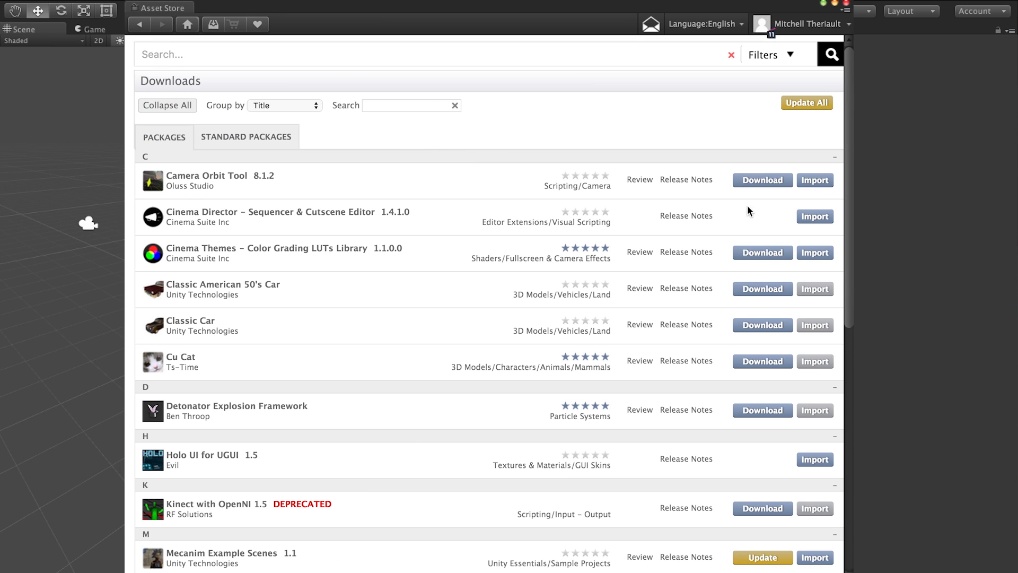
mouse_move(814, 217)
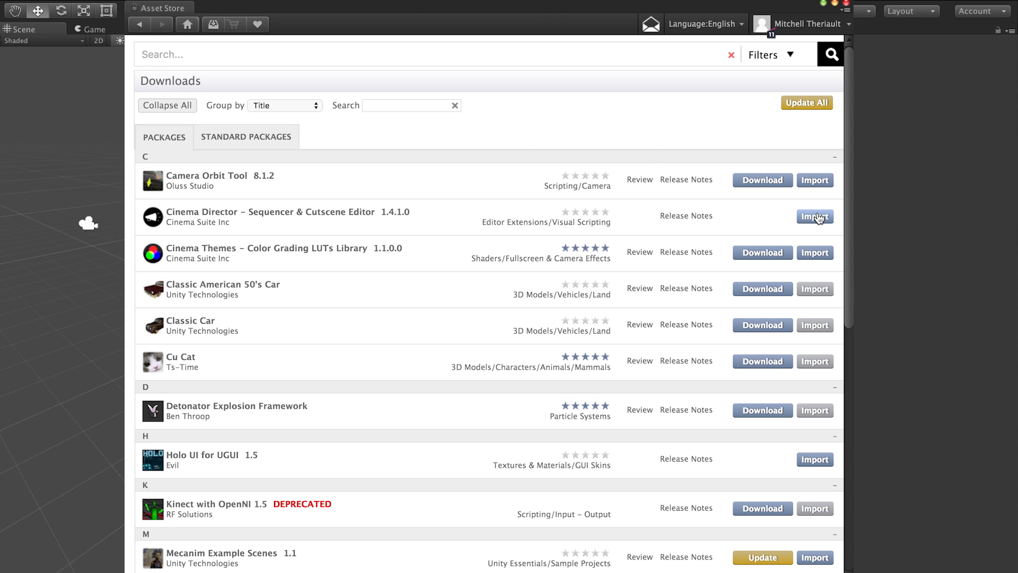
click(813, 216)
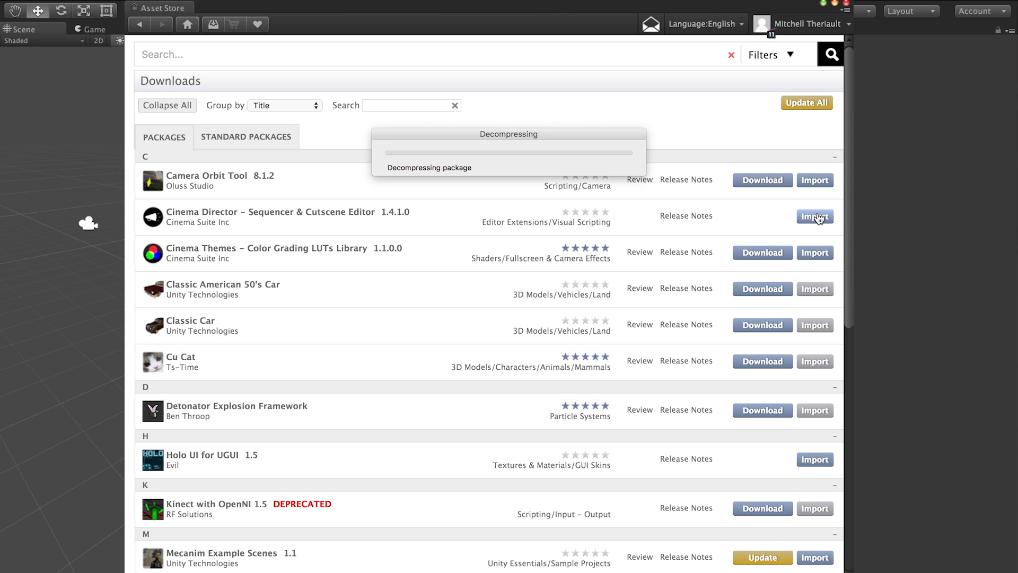
click(815, 216)
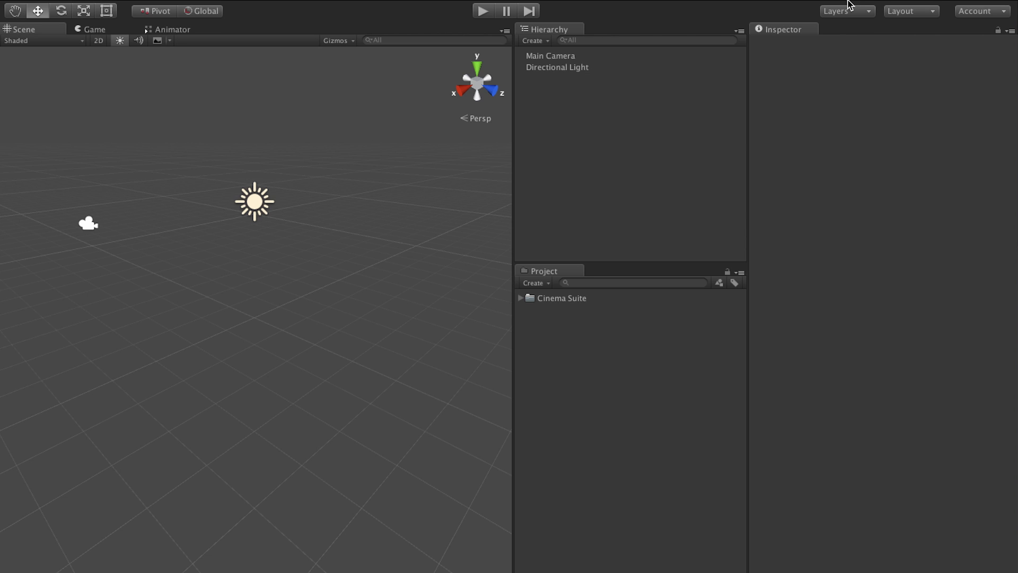
mouse_move(552, 302)
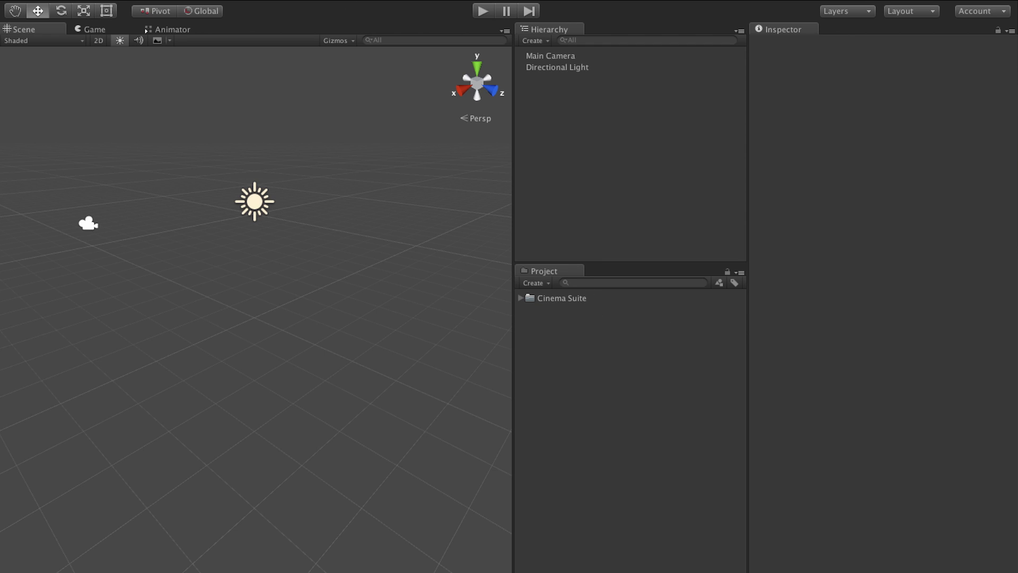
Bring up the Cinema Director timeline window via the Window menu.
click(357, 3)
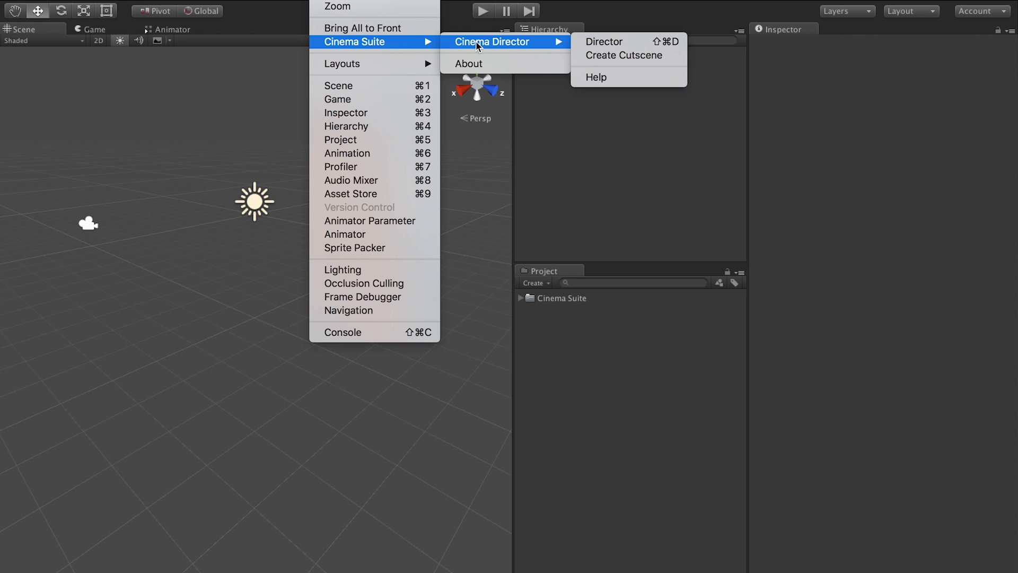
mouse_move(563, 46)
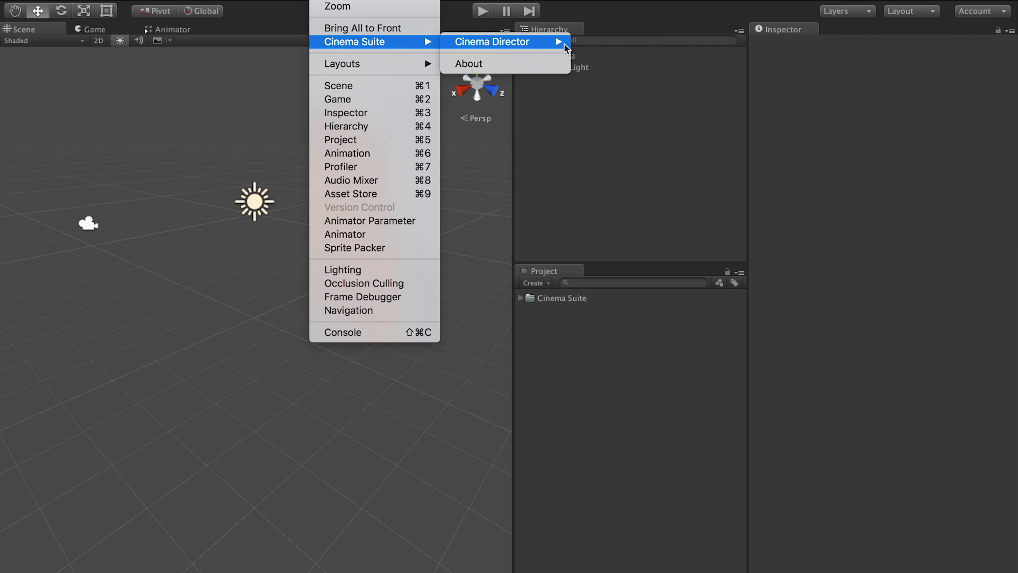
click(492, 42)
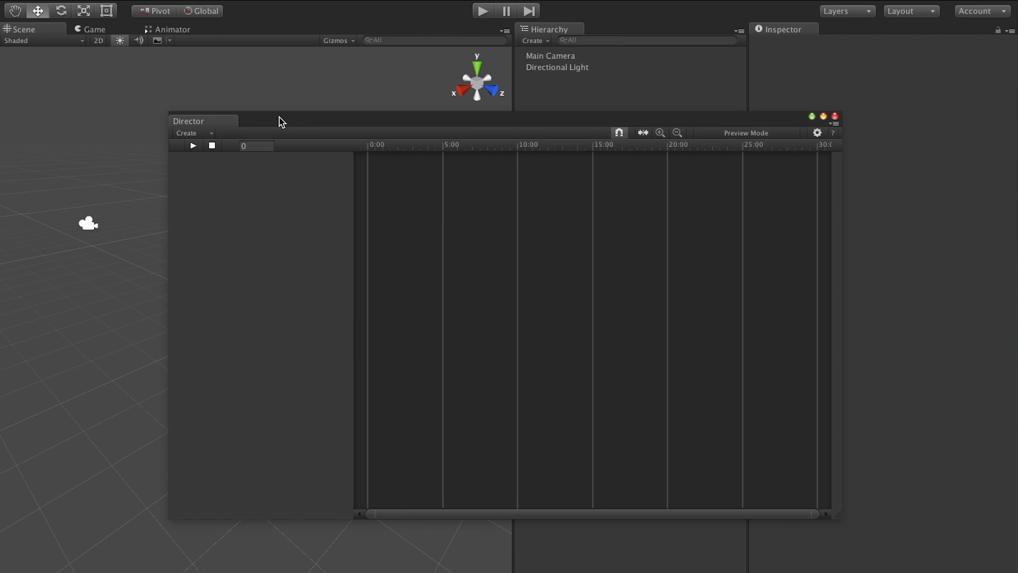
Dock the Director timeline window along the bottom of the editor.
drag(189, 121, 288, 119)
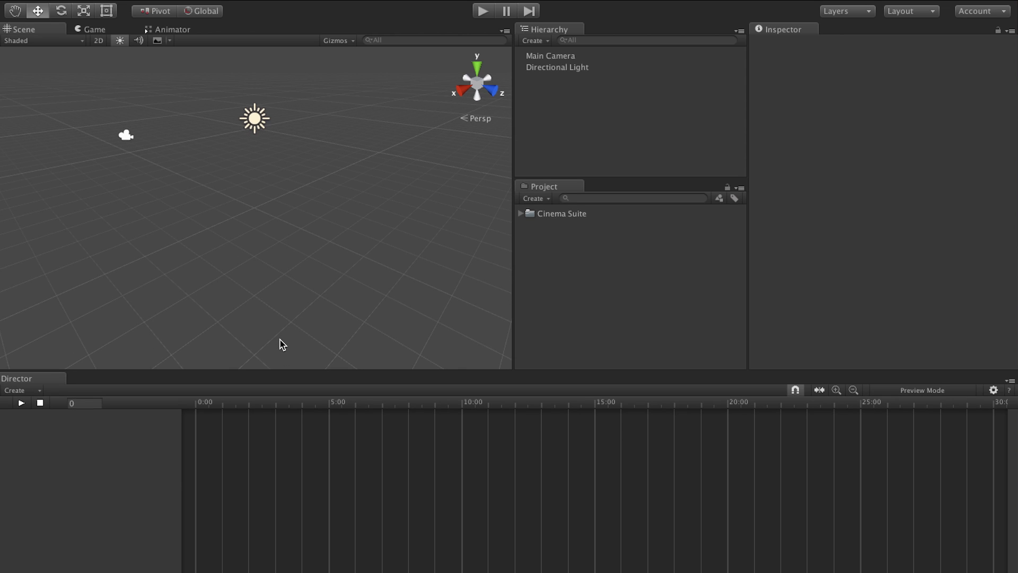
mouse_move(227, 446)
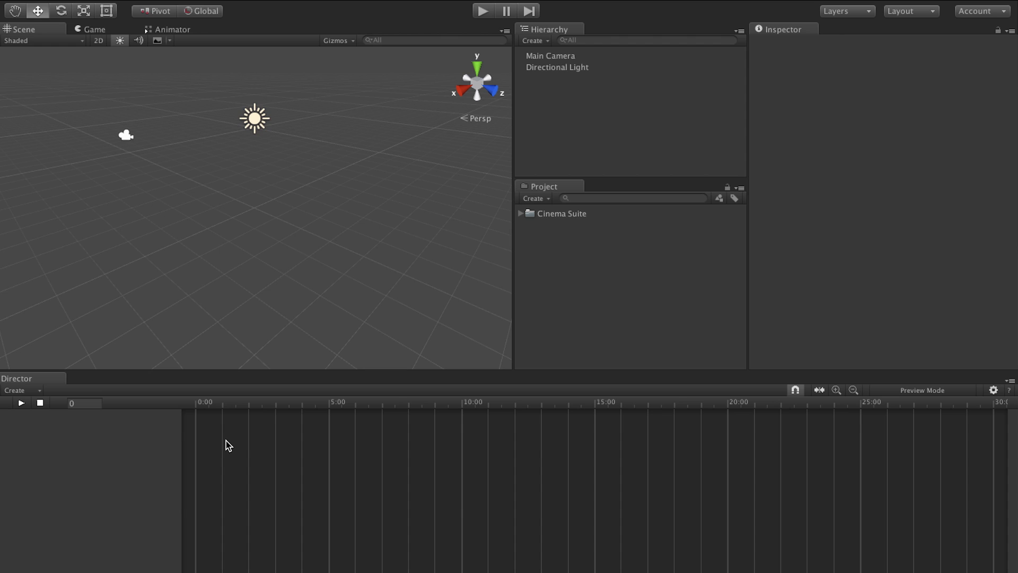
mouse_move(725, 447)
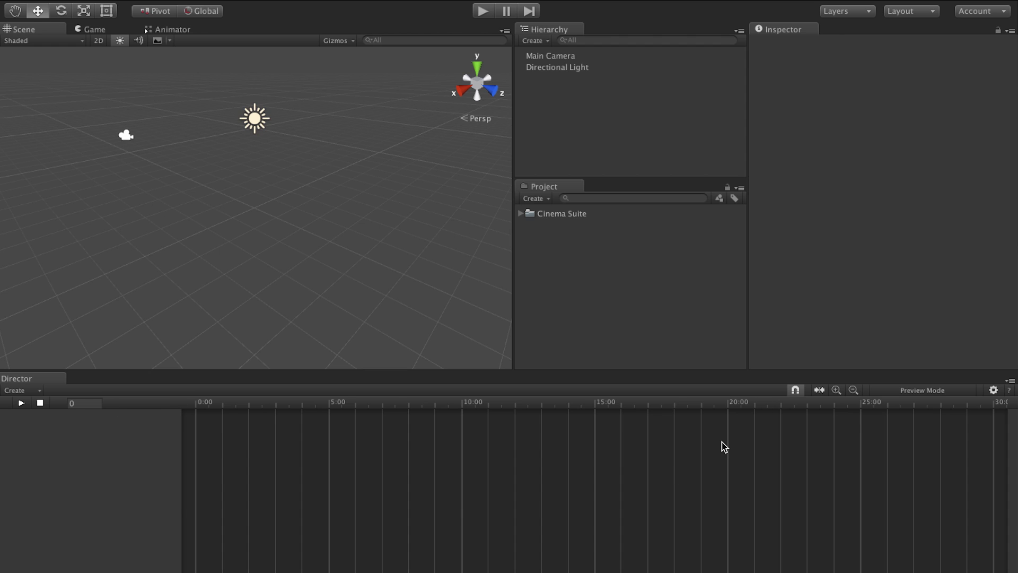
mouse_move(338, 431)
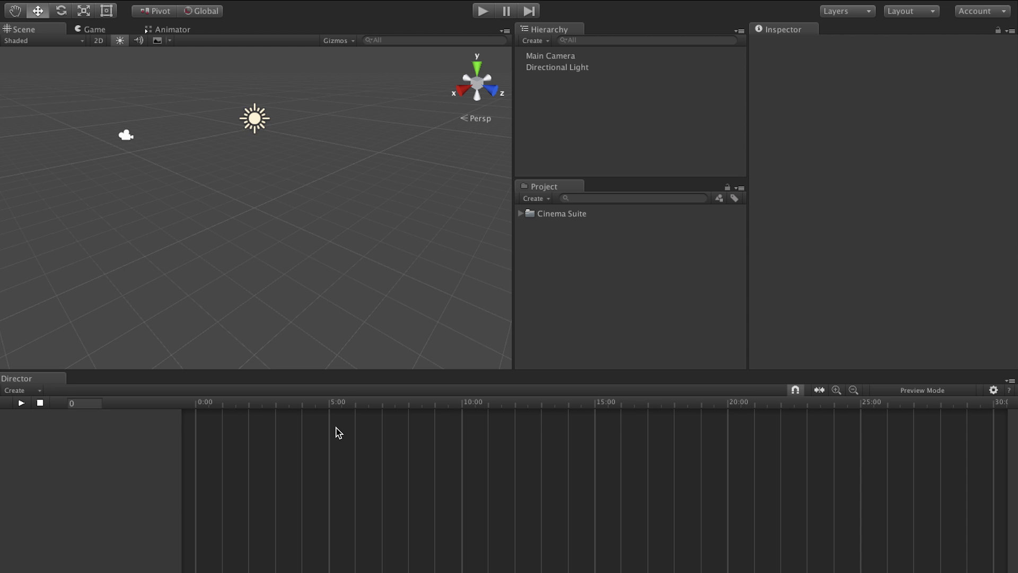
mouse_move(37, 401)
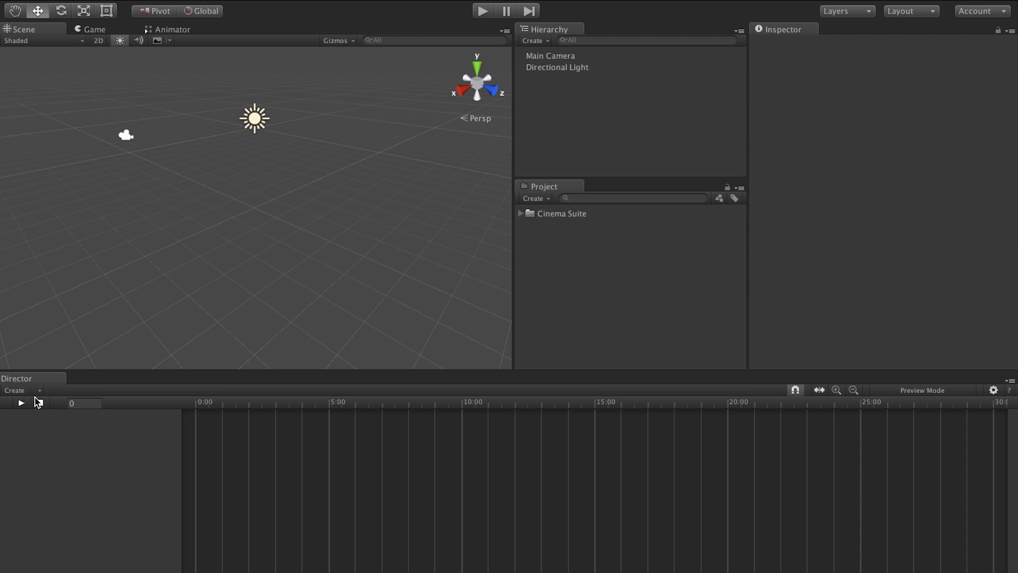
Create a new cutscene named 'Tutorial 1!!' with default director, shot and audio tracks.
click(16, 390)
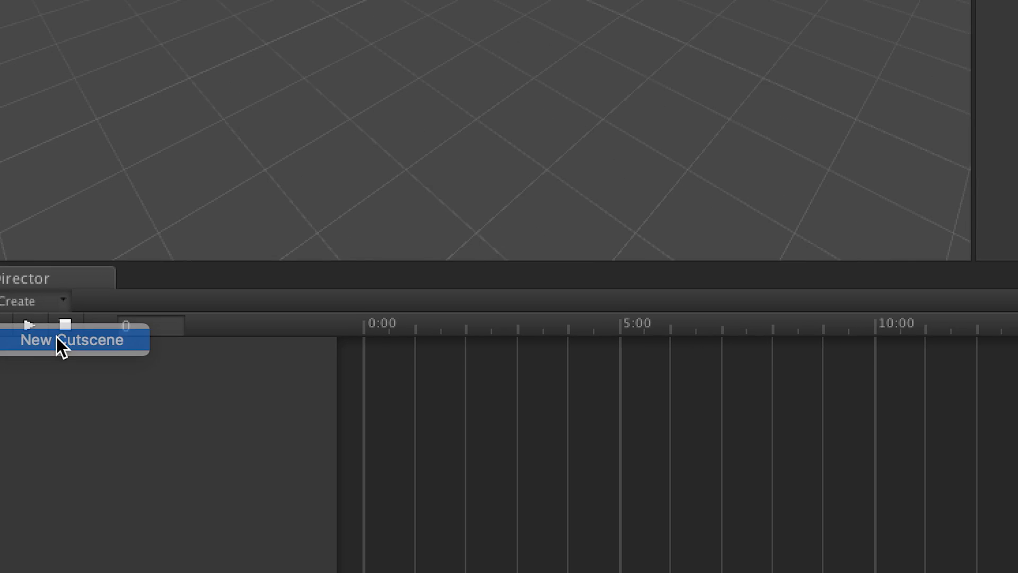
click(71, 340)
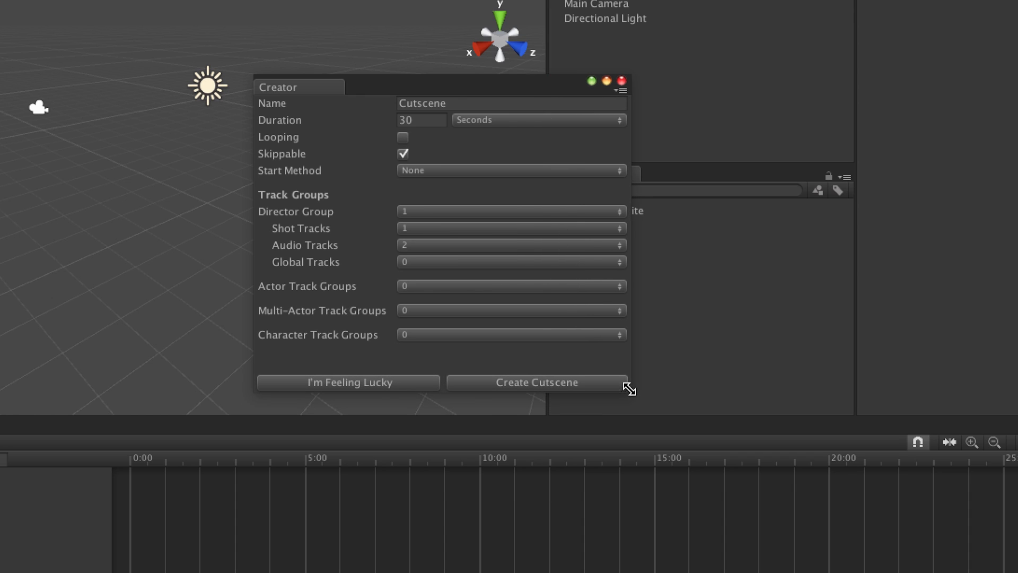
click(510, 103)
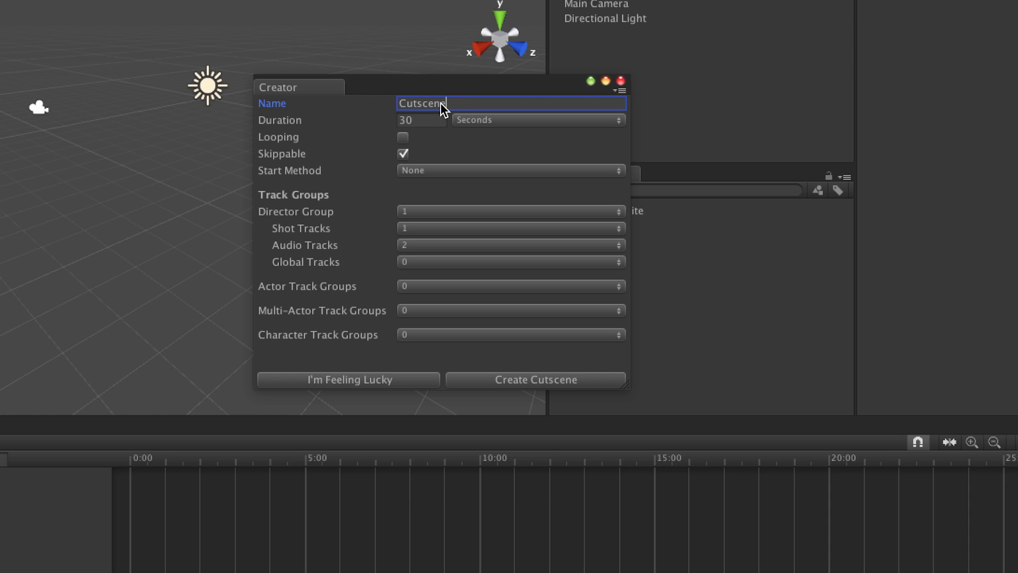
text(Tutorial 1!)
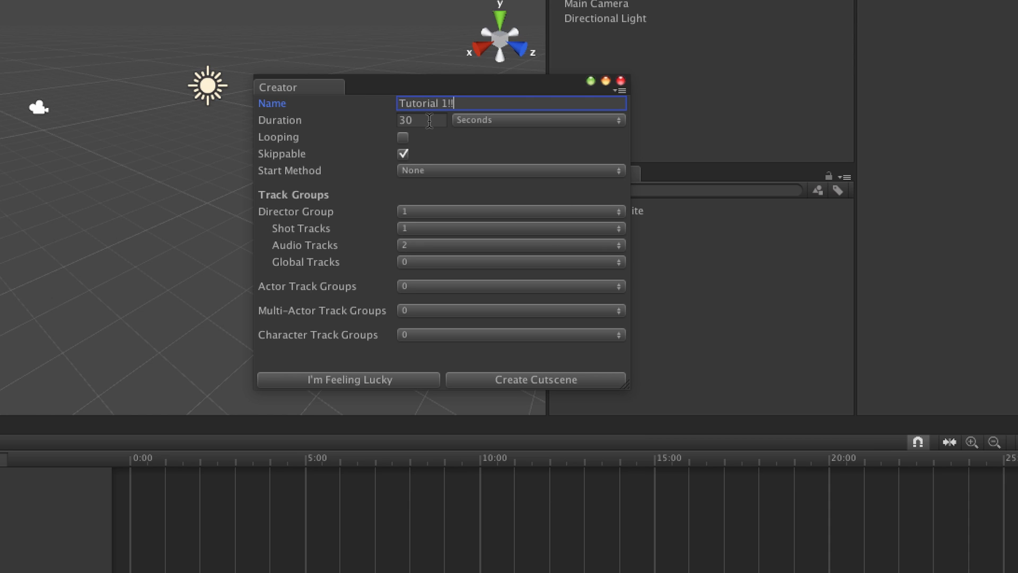
click(403, 137)
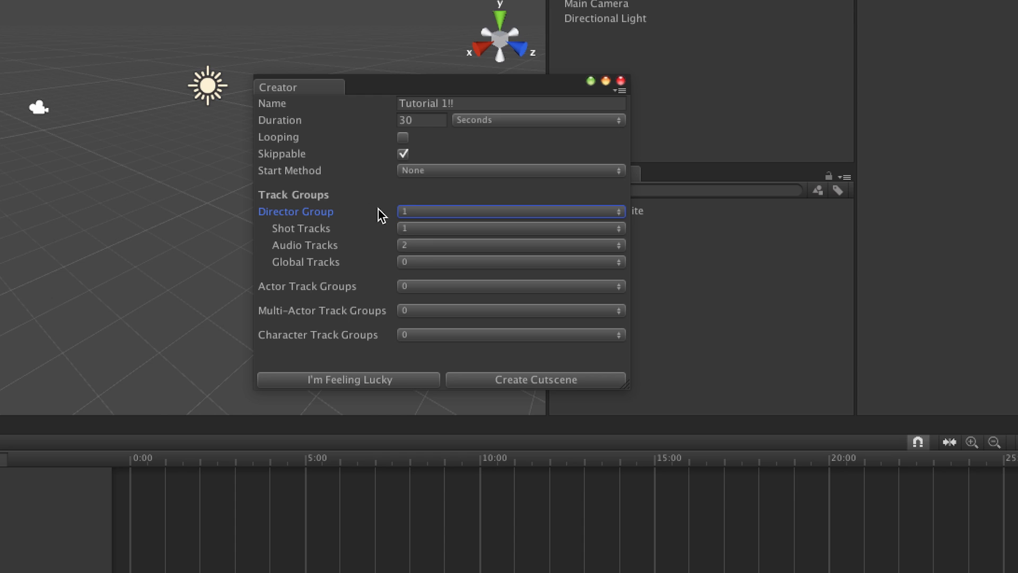
mouse_move(436, 296)
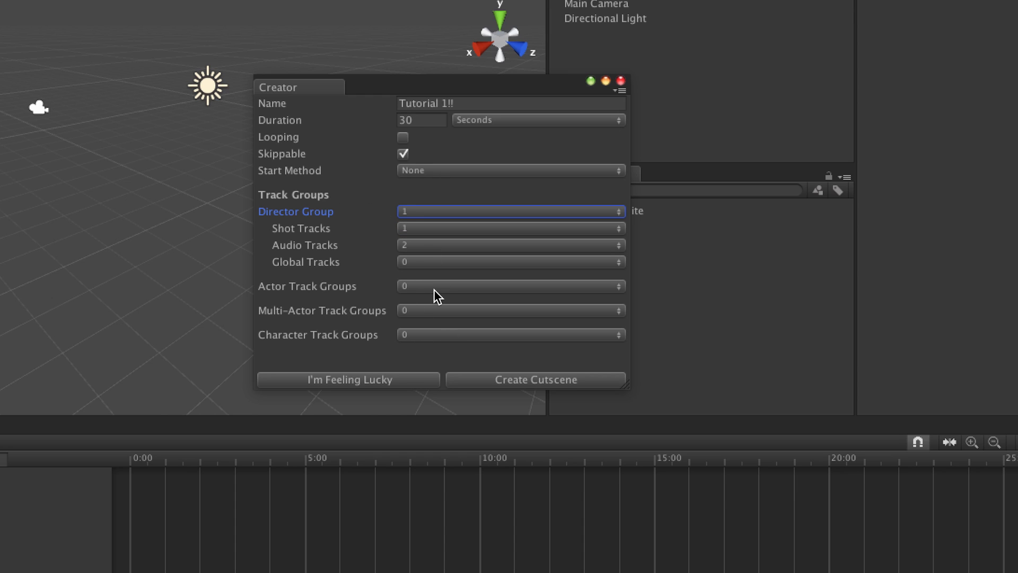
mouse_move(433, 180)
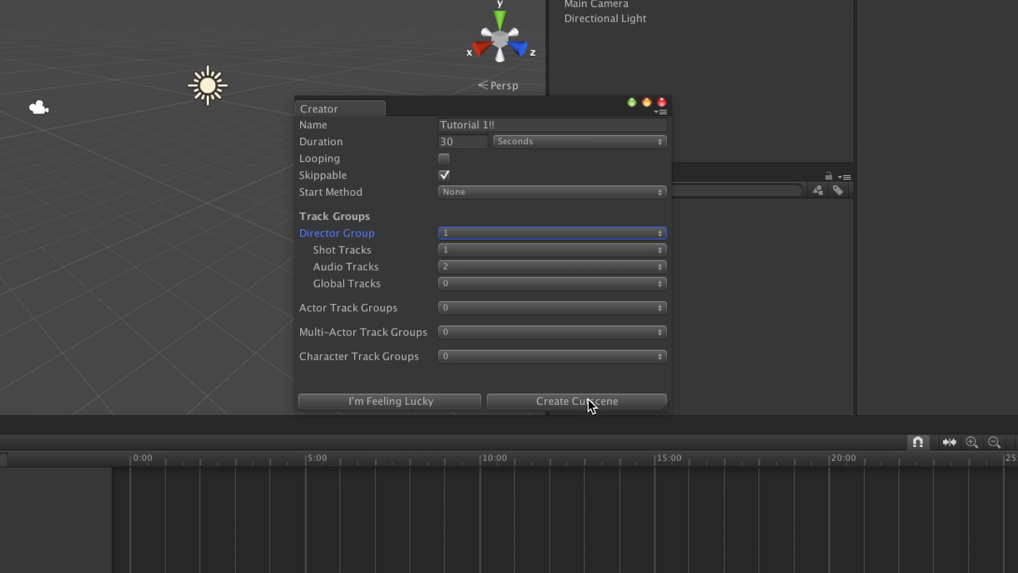
click(576, 400)
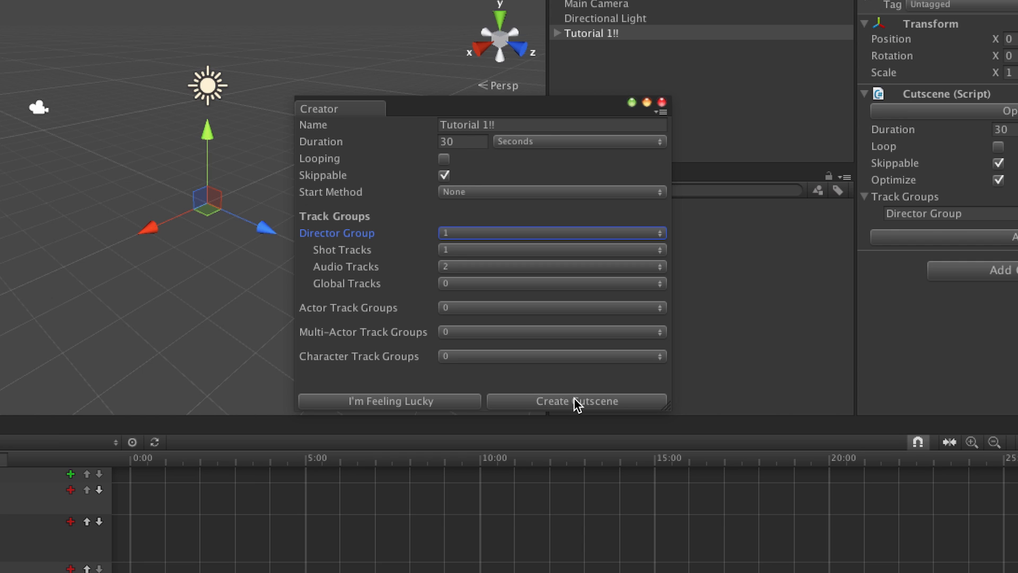
Dismiss the cutscene creator, leaving Tutorial 1!! with its shot and audio tracks.
click(576, 401)
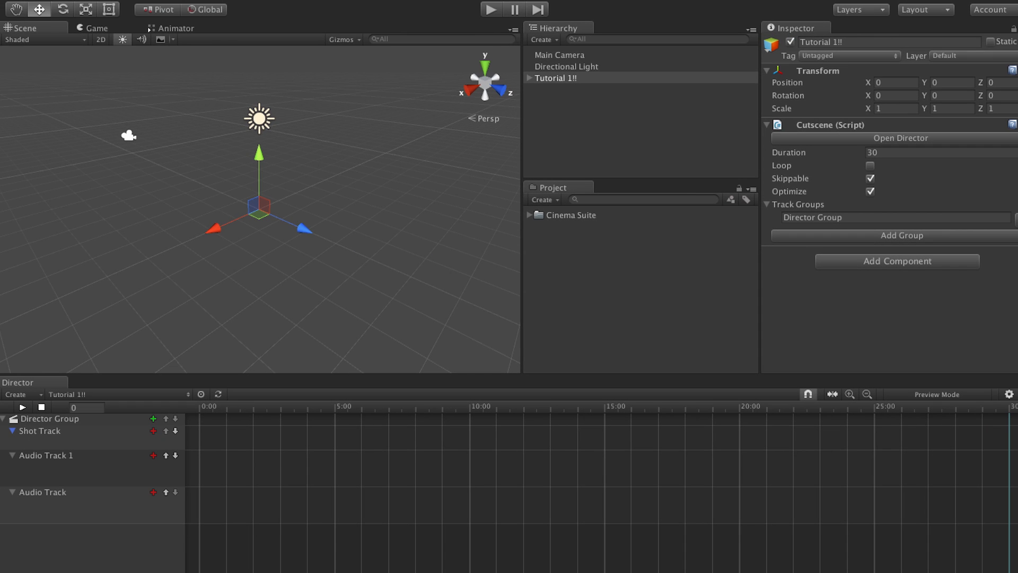
mouse_move(118, 427)
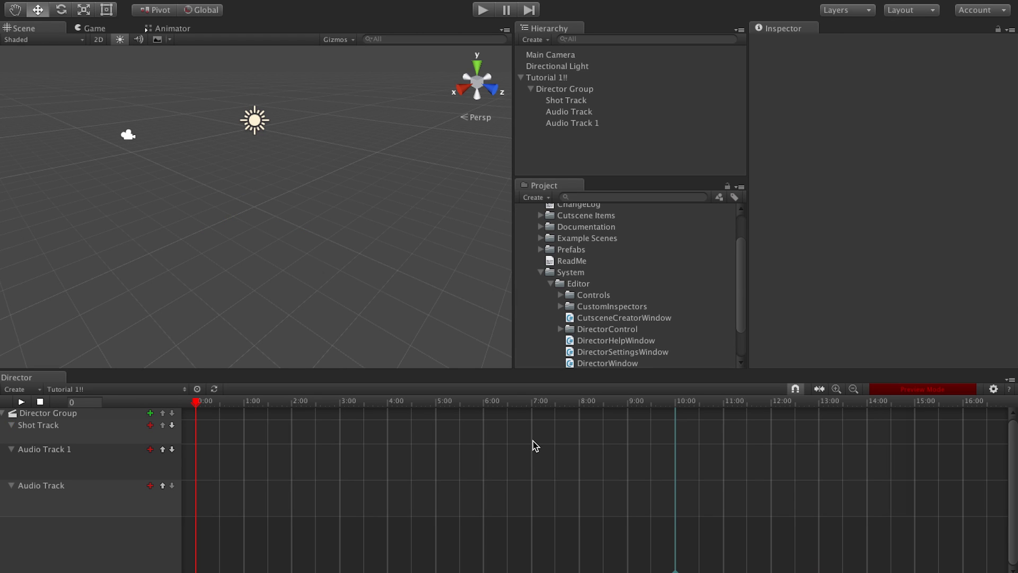
mouse_move(651, 357)
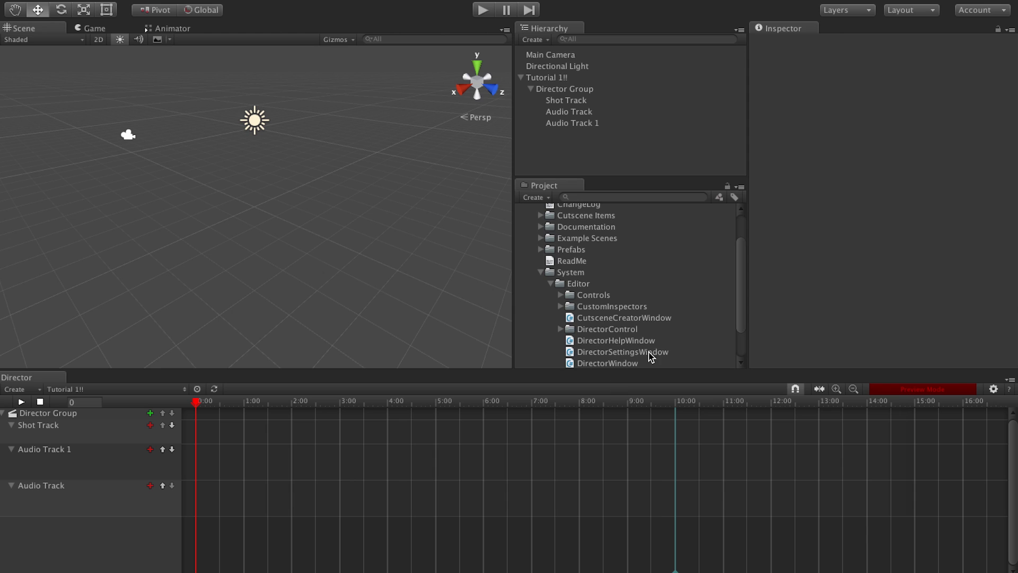
Load the Director Basics example scene, discarding the untitled scene's changes.
scroll(up, 3)
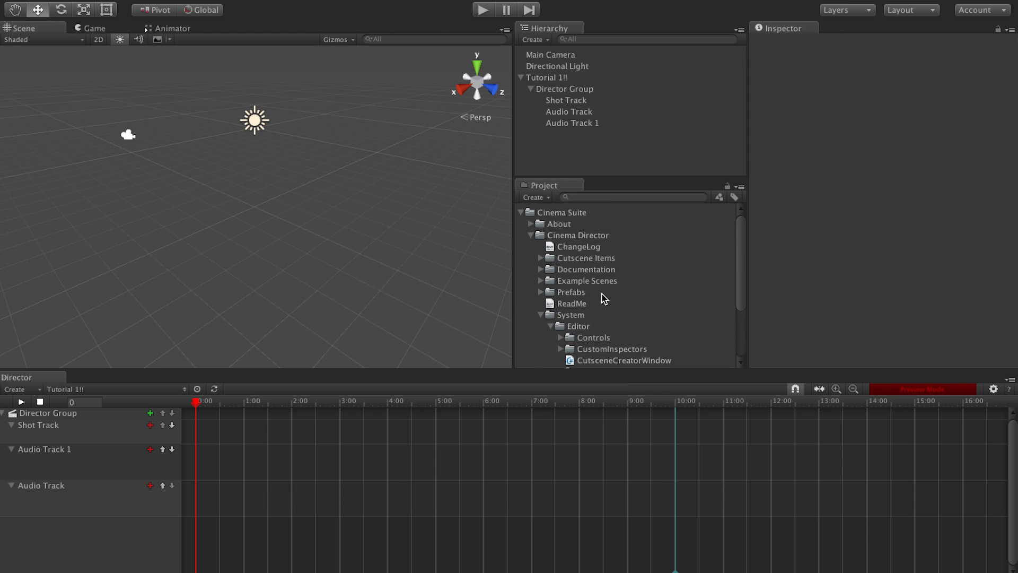
click(540, 280)
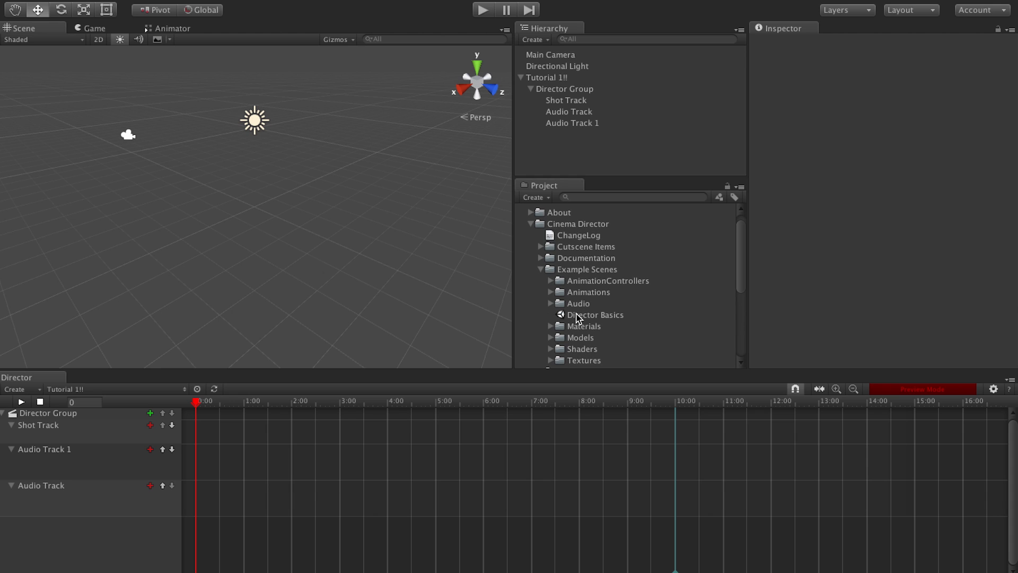
double_click(595, 314)
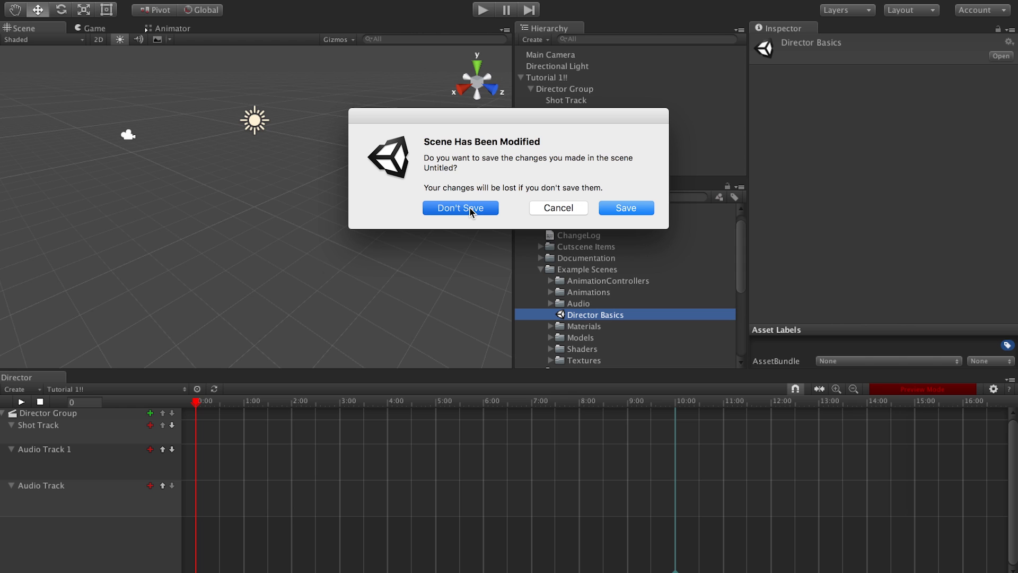
click(459, 207)
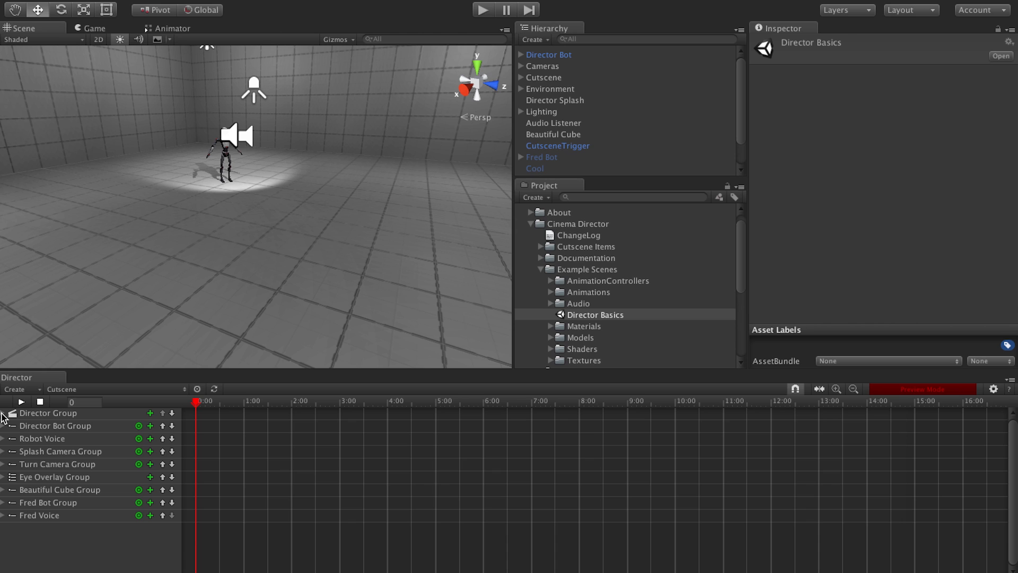
Expand the Director Group tracks and scrub the playhead while previewing in the Game view.
click(4, 413)
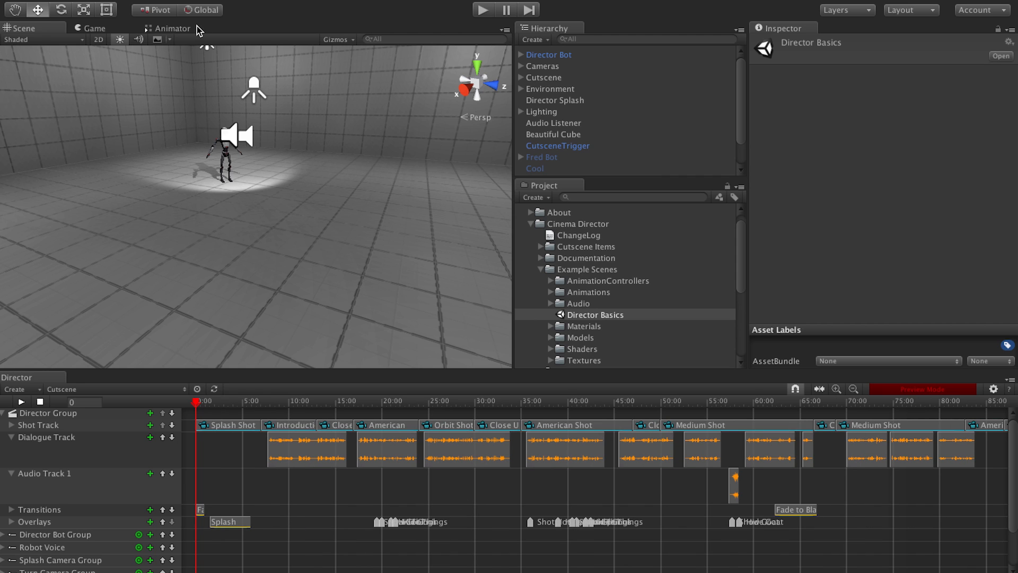
click(93, 28)
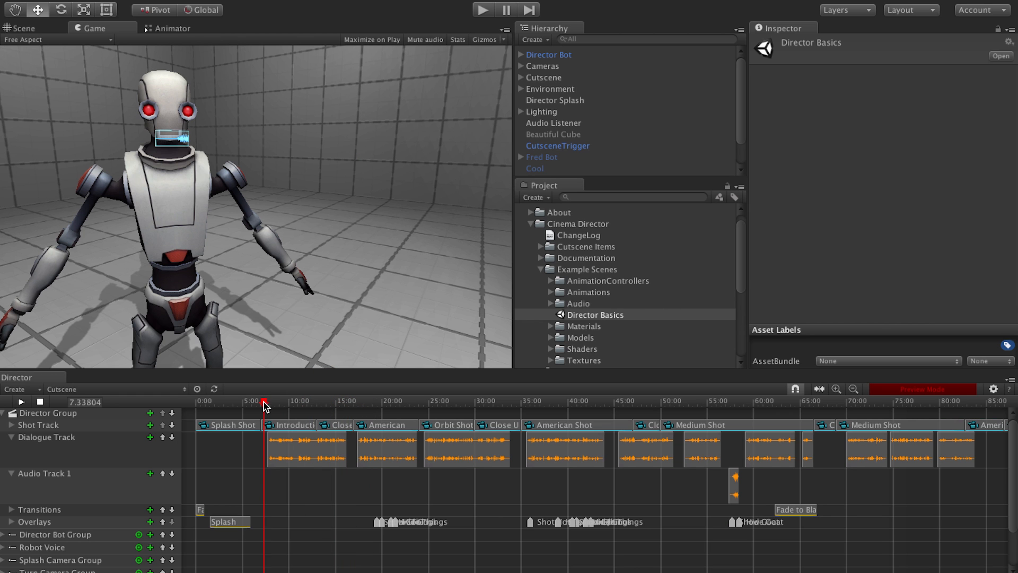
click(491, 401)
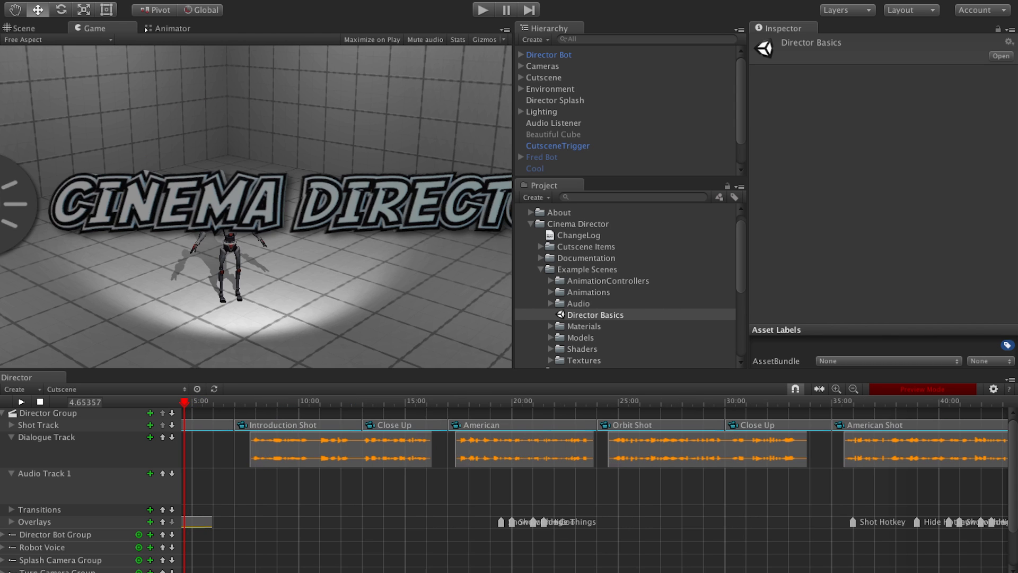
scroll(right, 3)
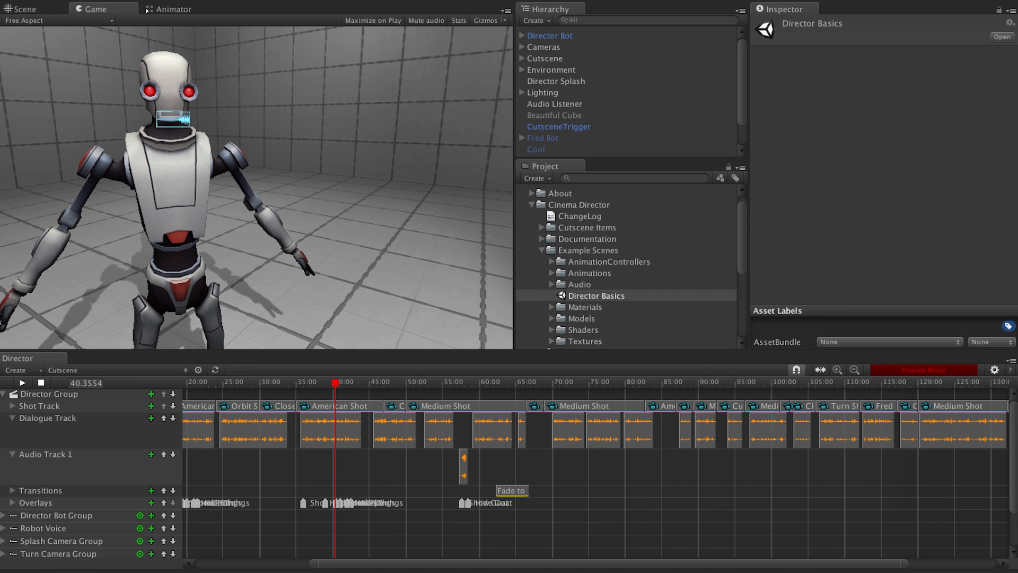
Play the cutscene while inspecting the Introduction Shot clip's settings, letting it run to the end.
click(21, 383)
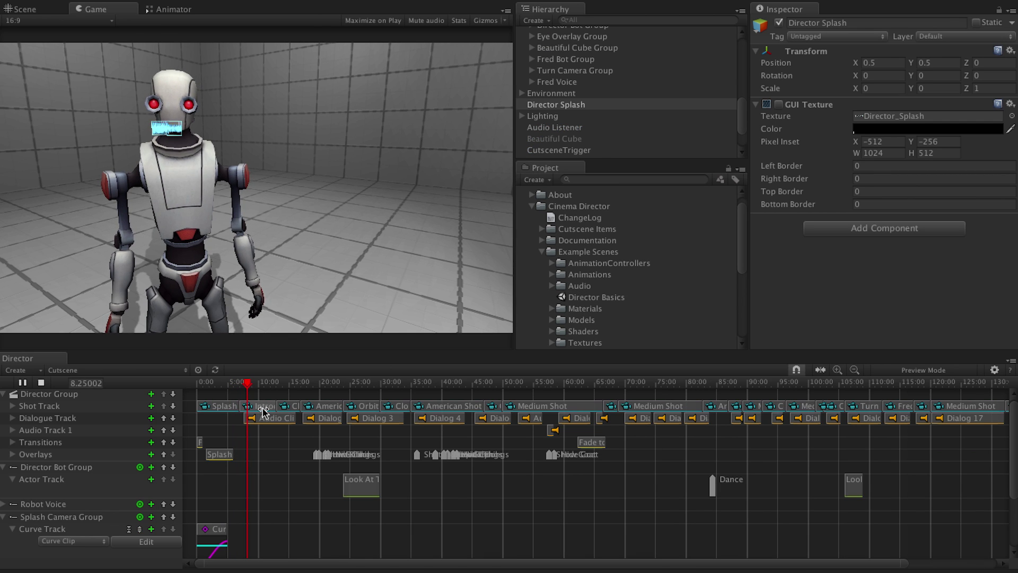
click(259, 405)
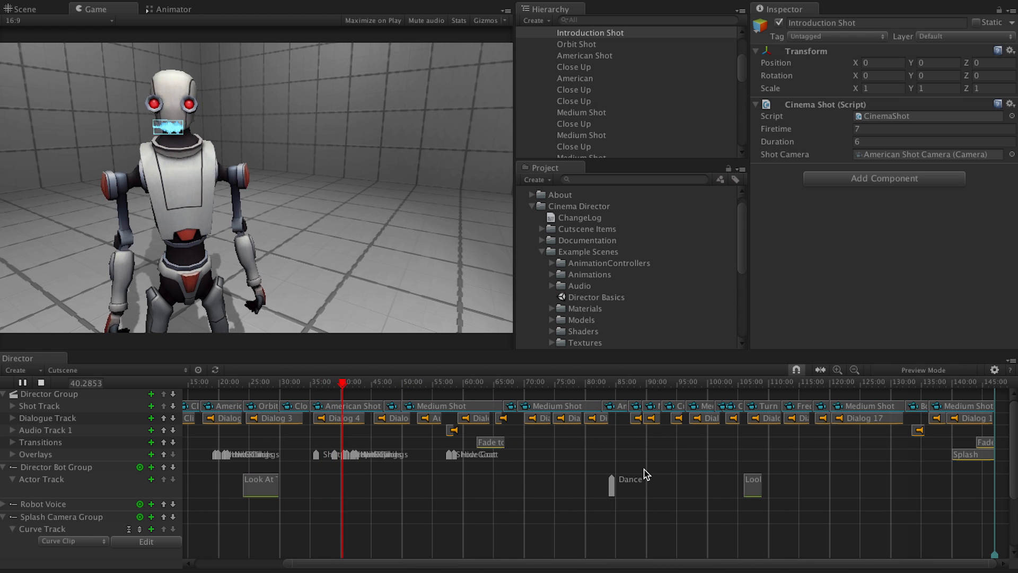
click(21, 383)
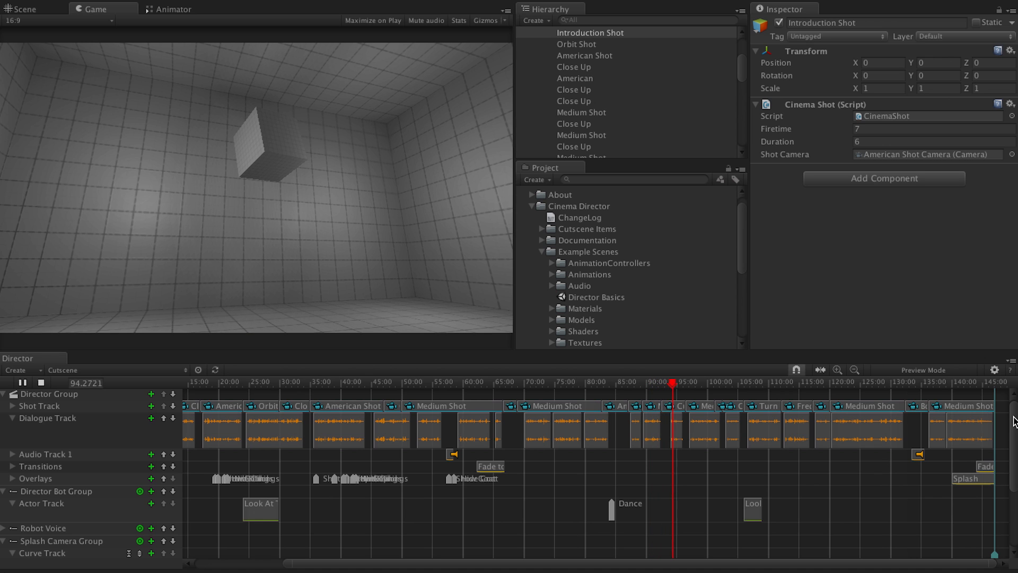
scroll(down, 3)
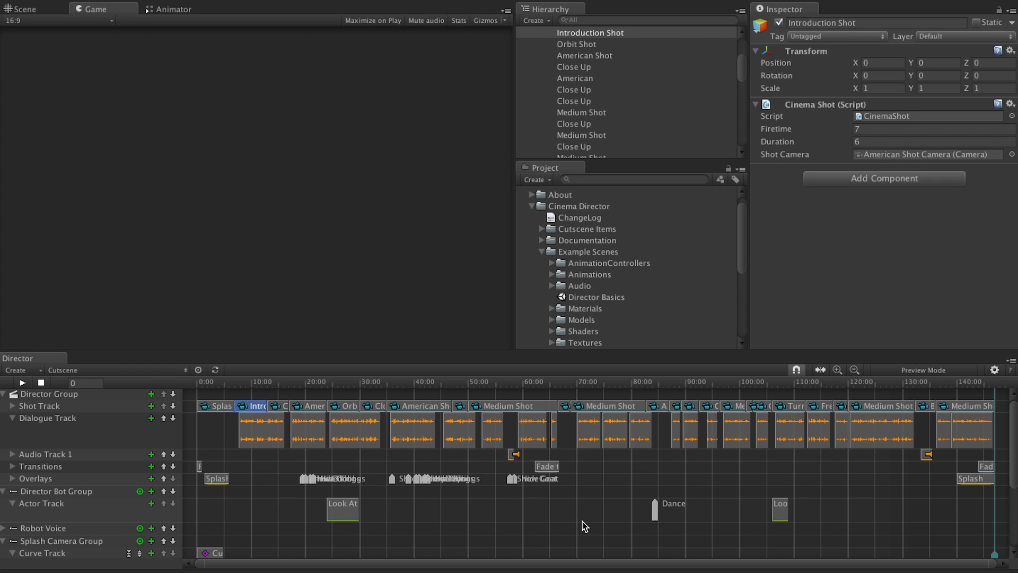
mouse_move(318, 377)
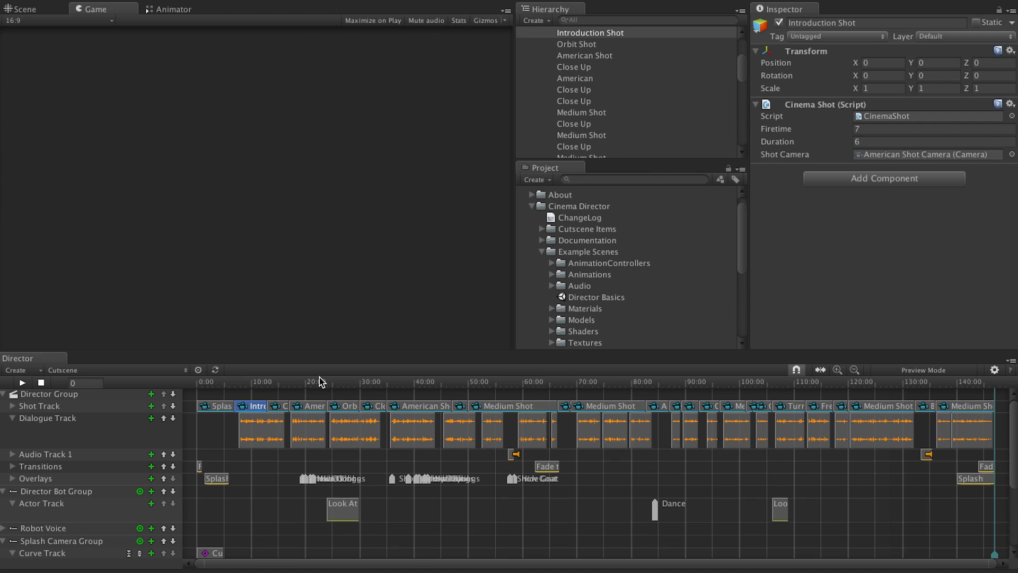
mouse_move(531, 365)
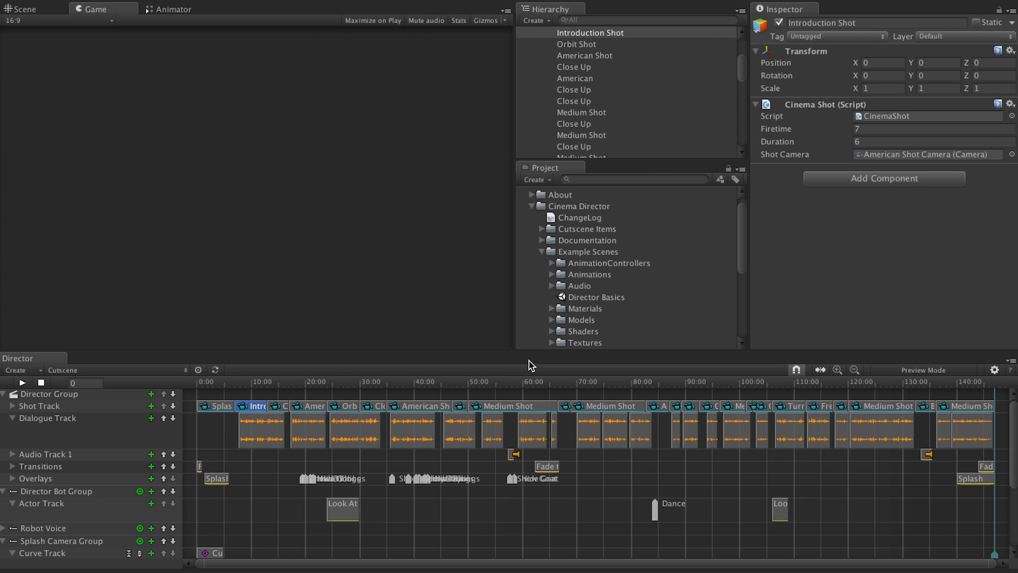
scroll(down, 3)
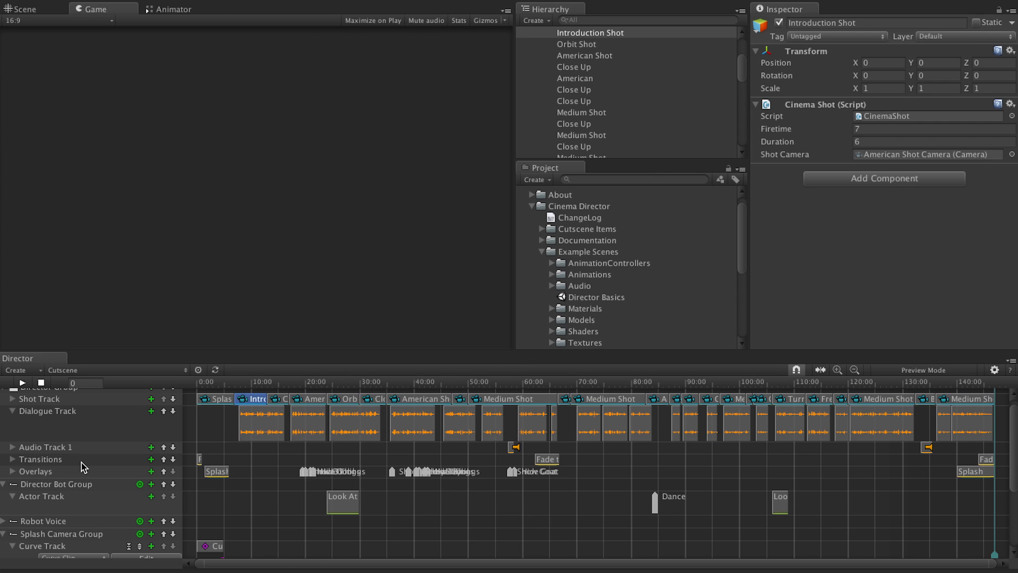
click(21, 383)
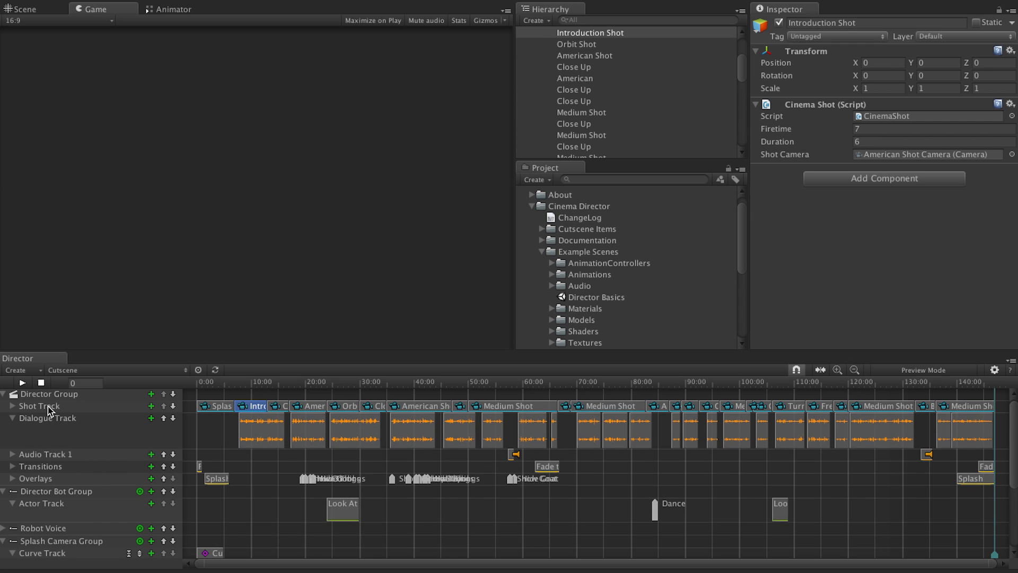
mouse_move(13, 396)
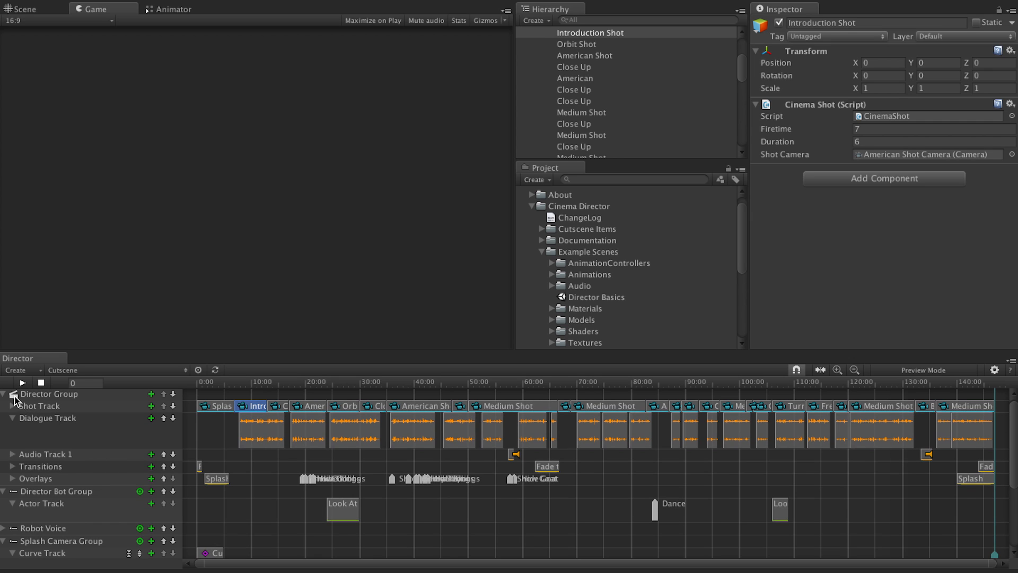
click(16, 369)
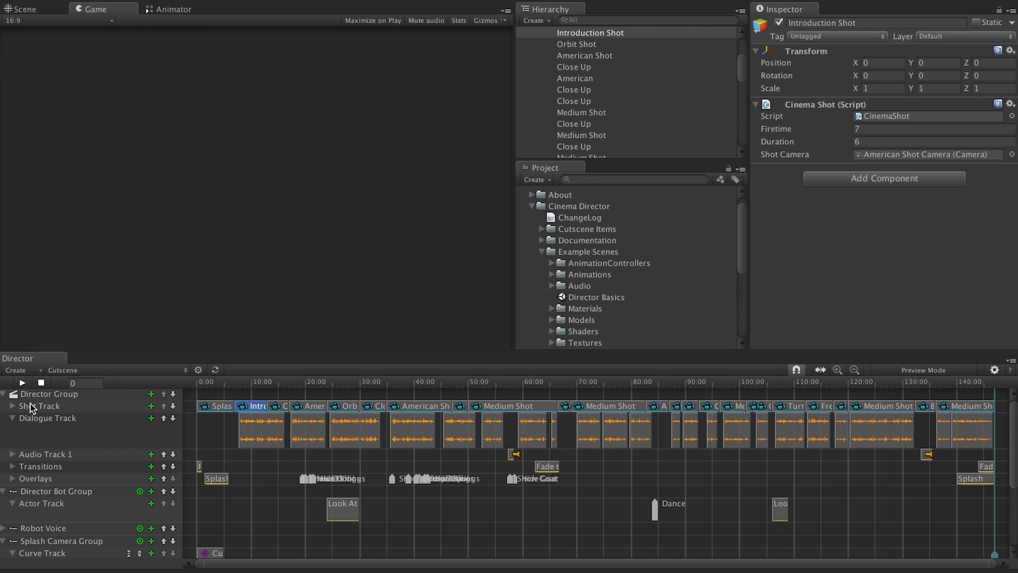
mouse_move(94, 436)
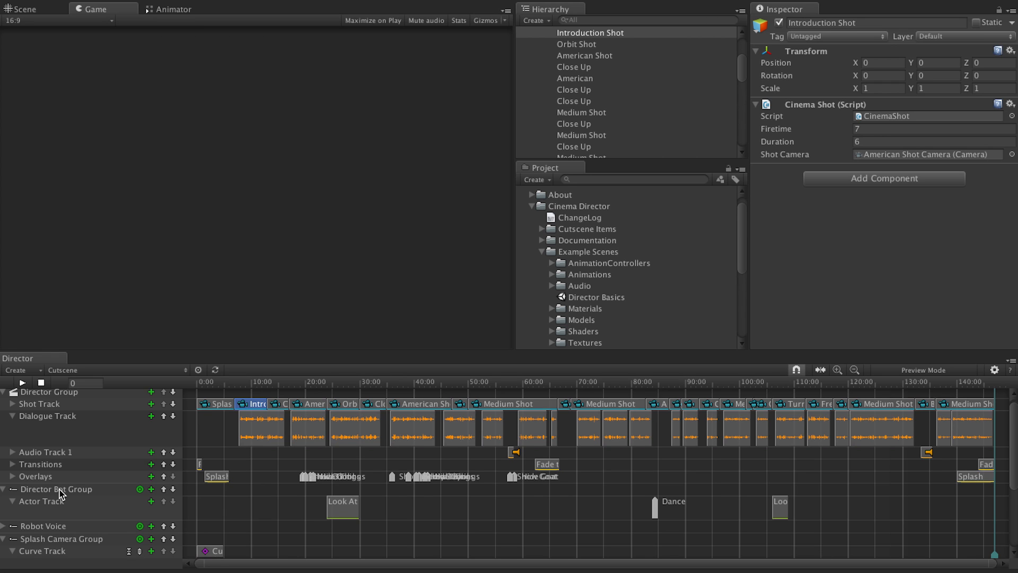
click(16, 369)
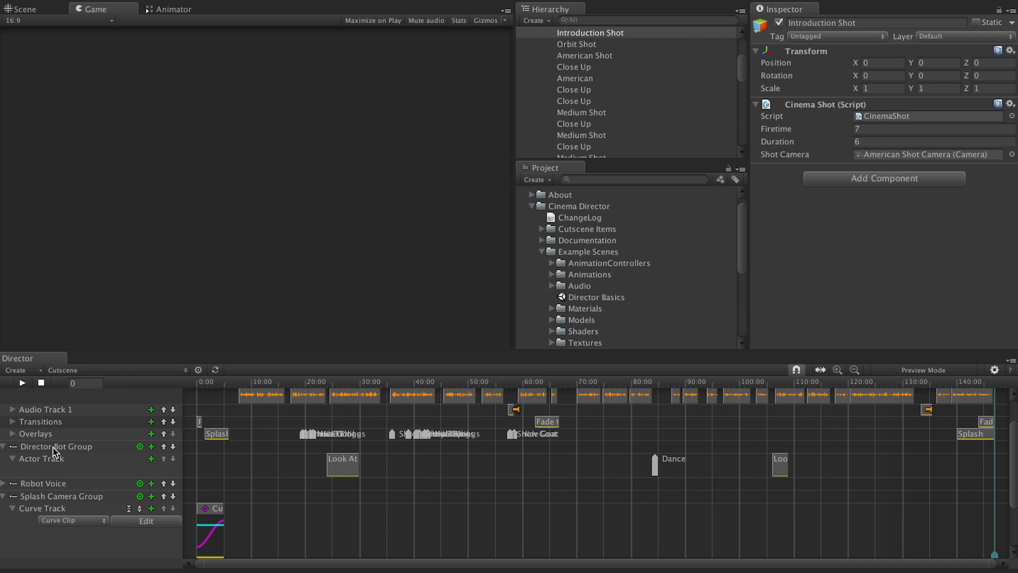
mouse_move(144, 450)
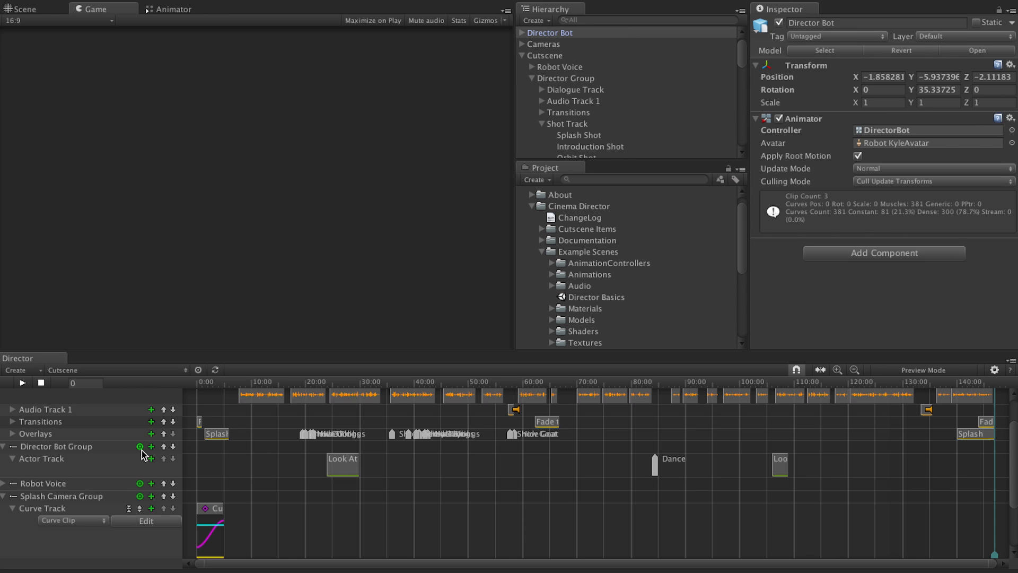
Add a new Actor Track to Director Bot Group and start previewing the cutscene.
scroll(down, 3)
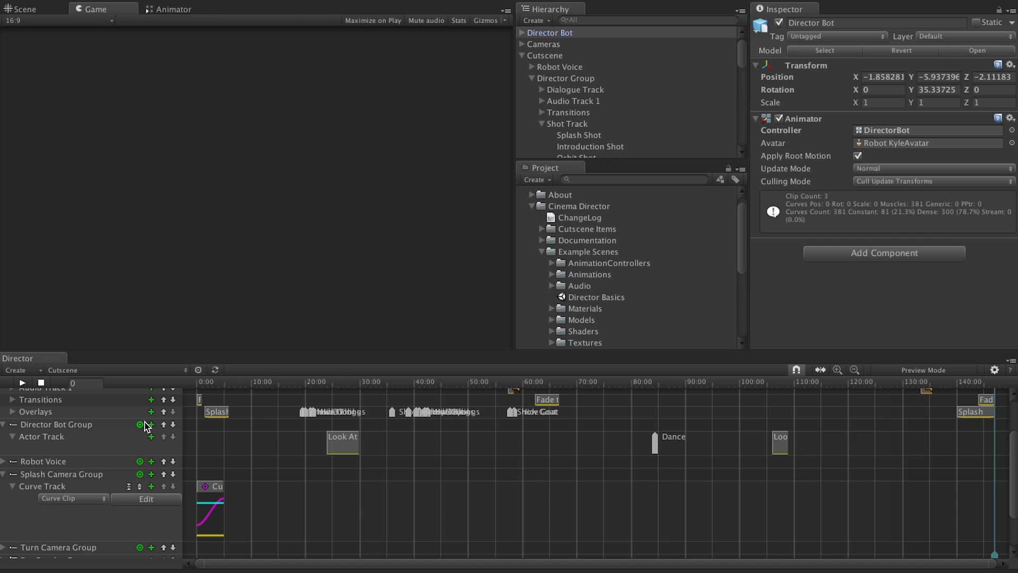
click(151, 424)
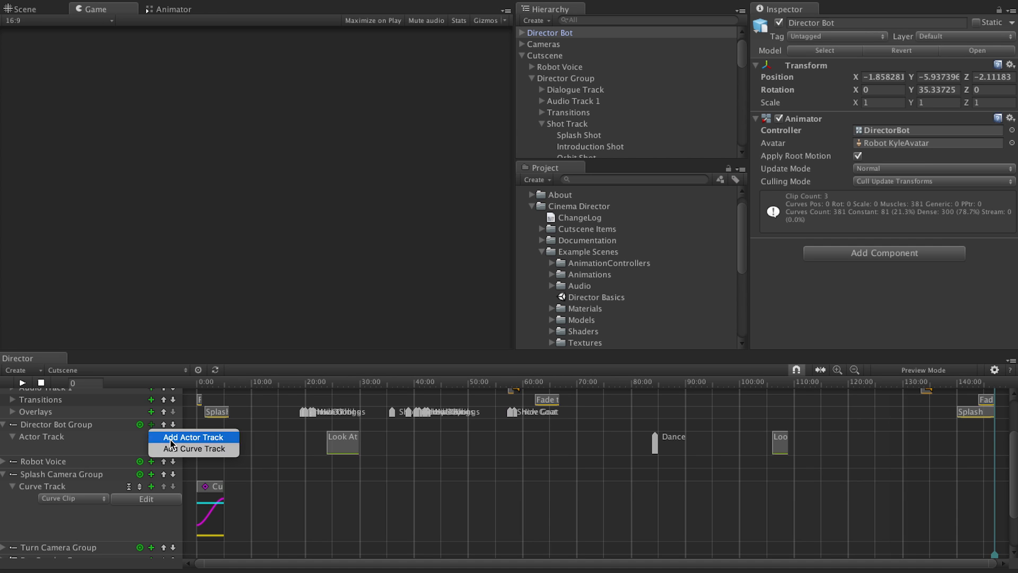
click(191, 435)
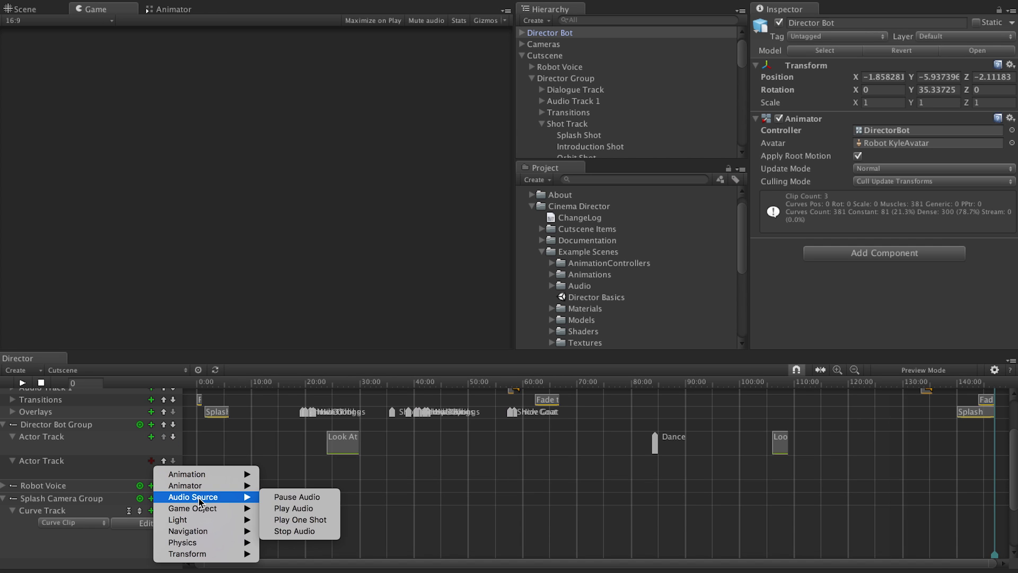
mouse_move(189, 531)
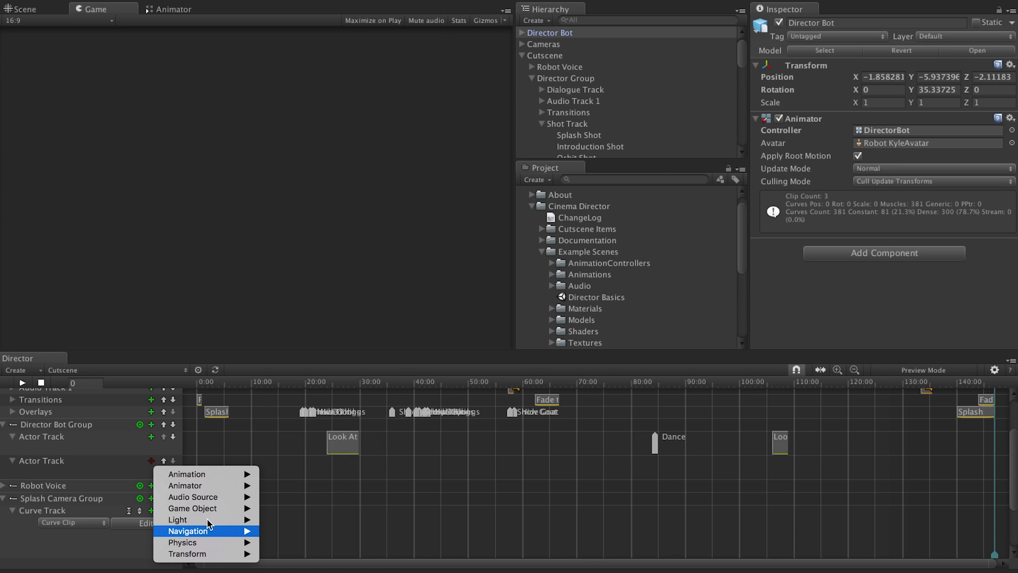
mouse_move(192, 508)
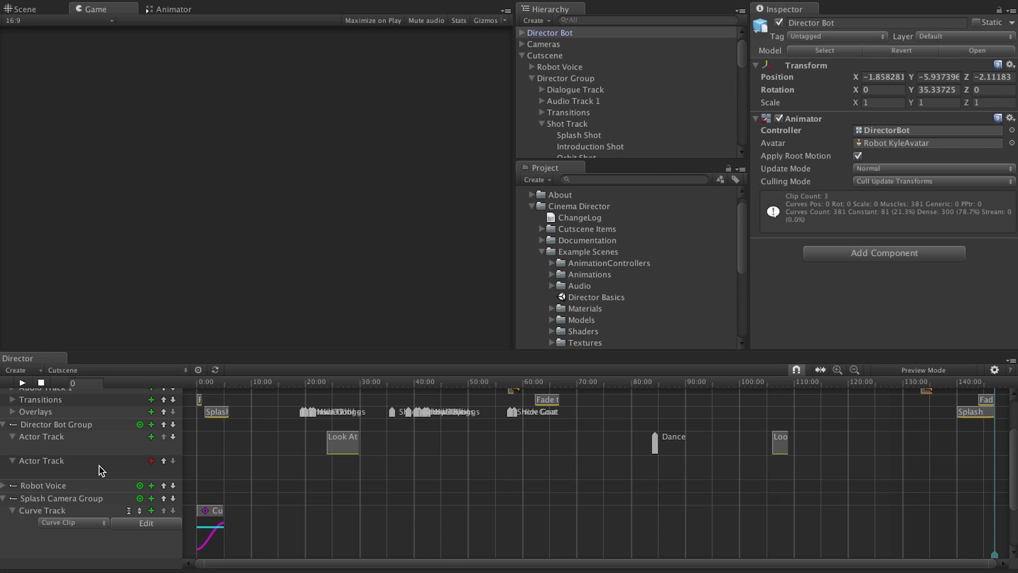
click(12, 394)
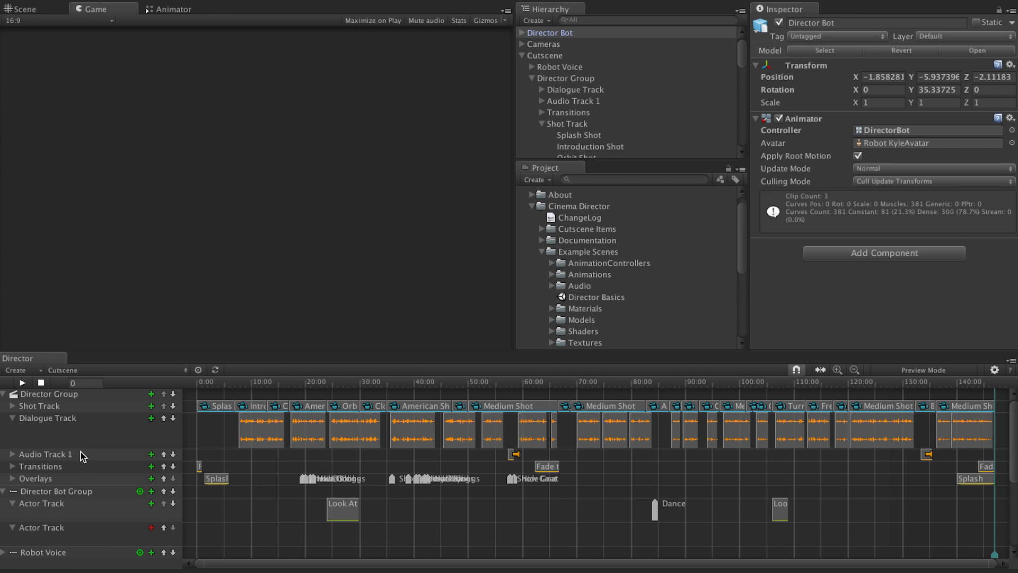
mouse_move(38, 379)
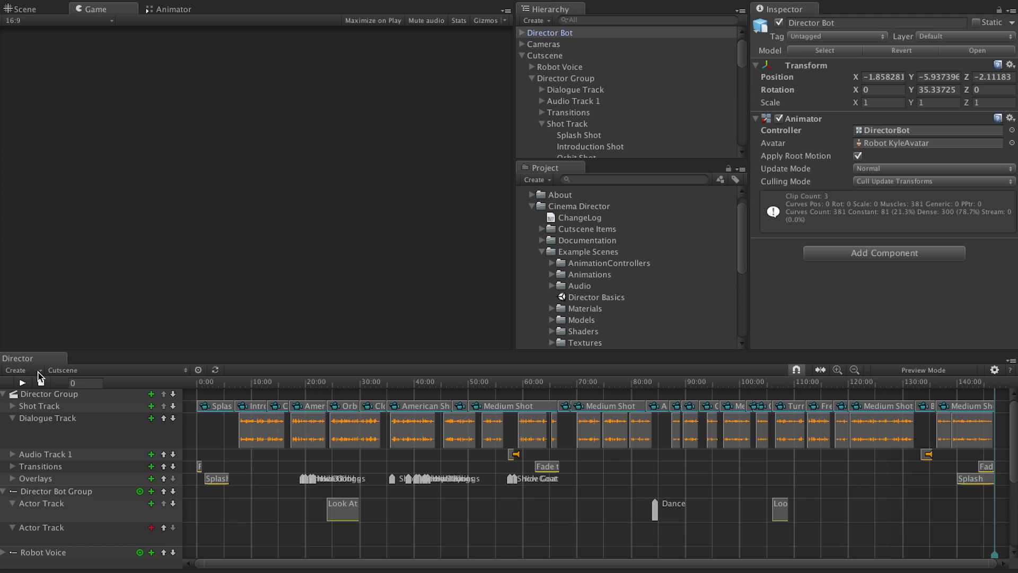
click(16, 369)
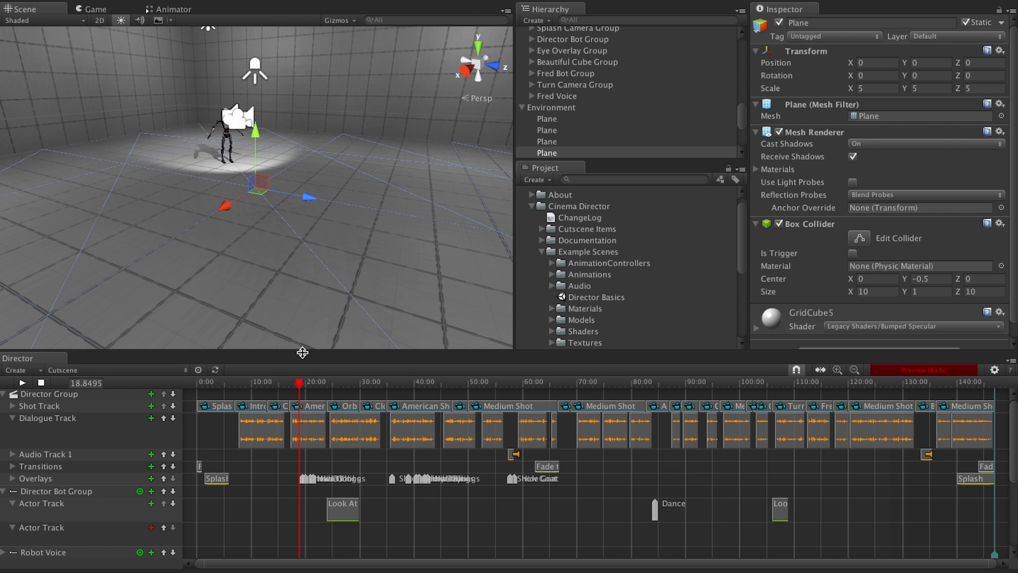
mouse_move(47, 383)
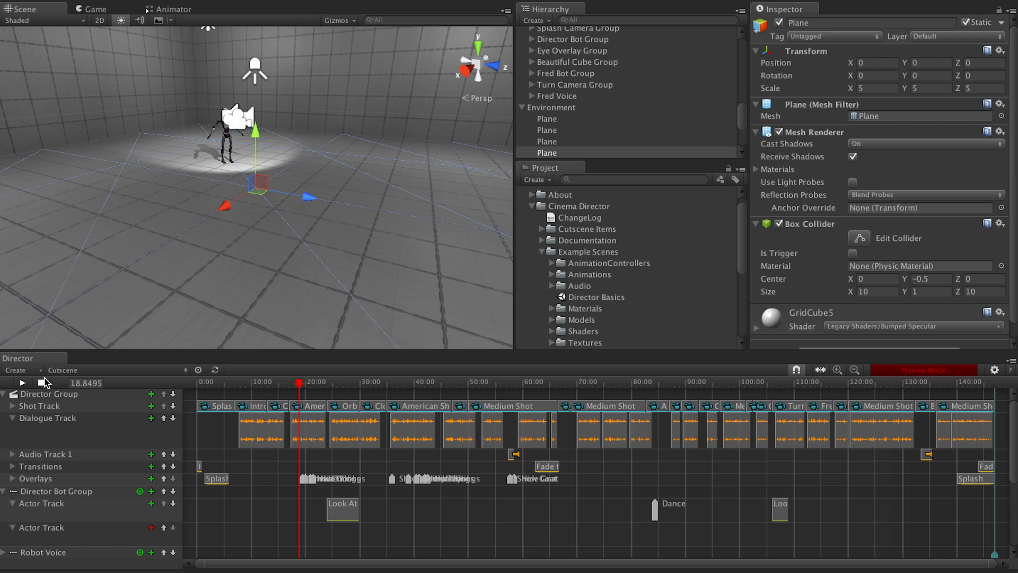
Play, pause and stop the cutscene preview near 4.6 s, then select the Cutscene object to inspect its 147 s duration and track groups.
click(21, 383)
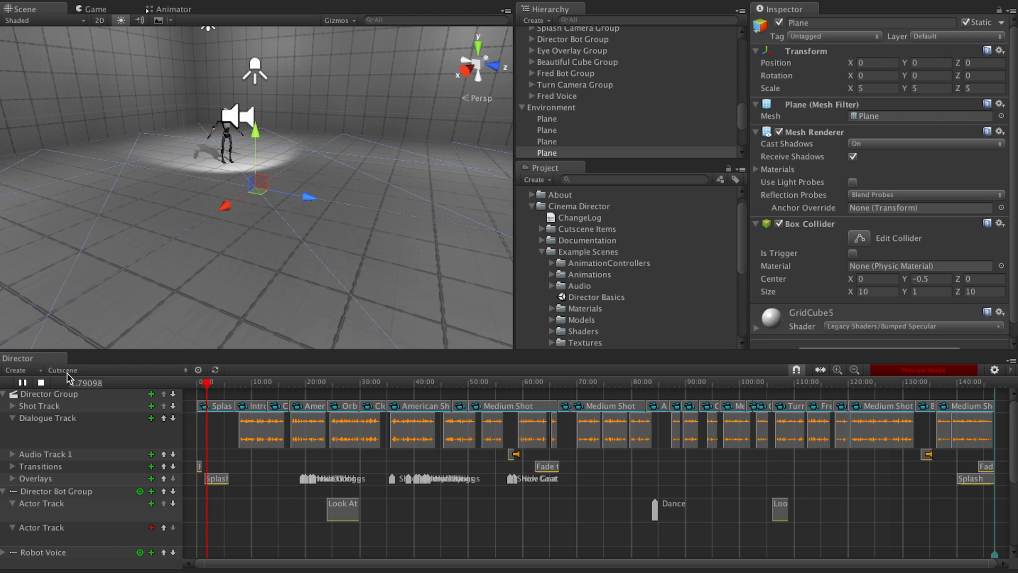
click(21, 383)
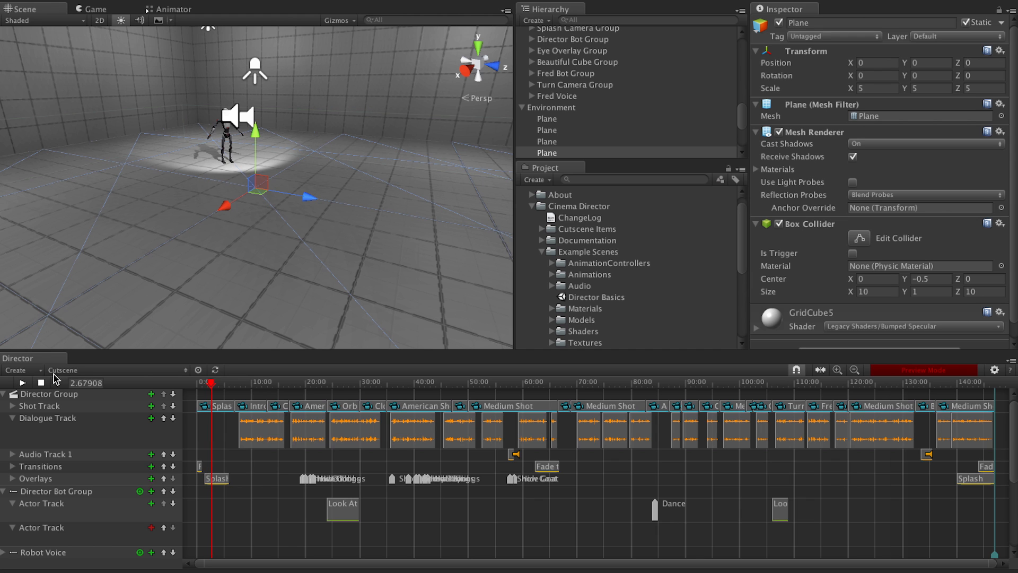
click(21, 382)
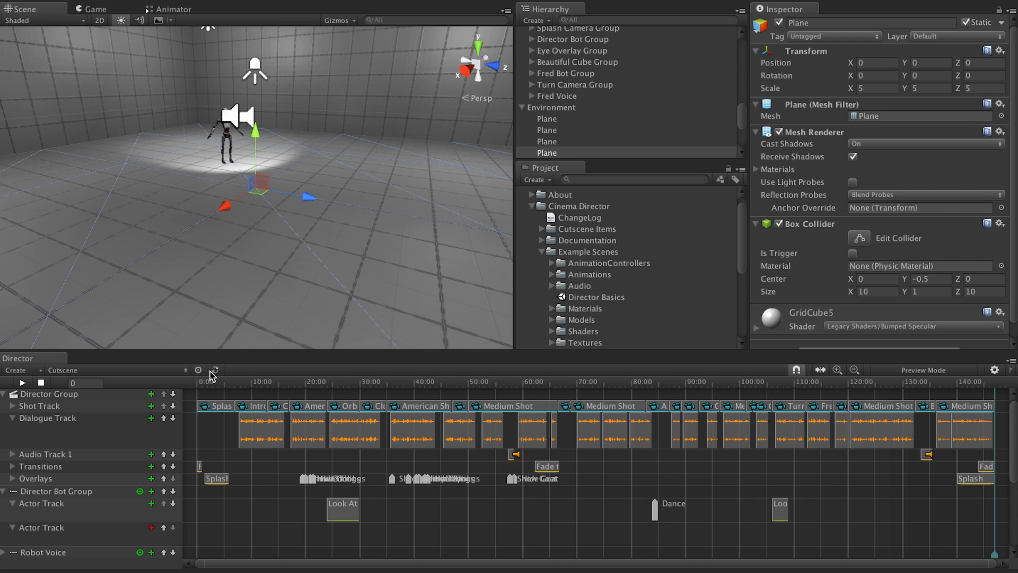
mouse_move(218, 370)
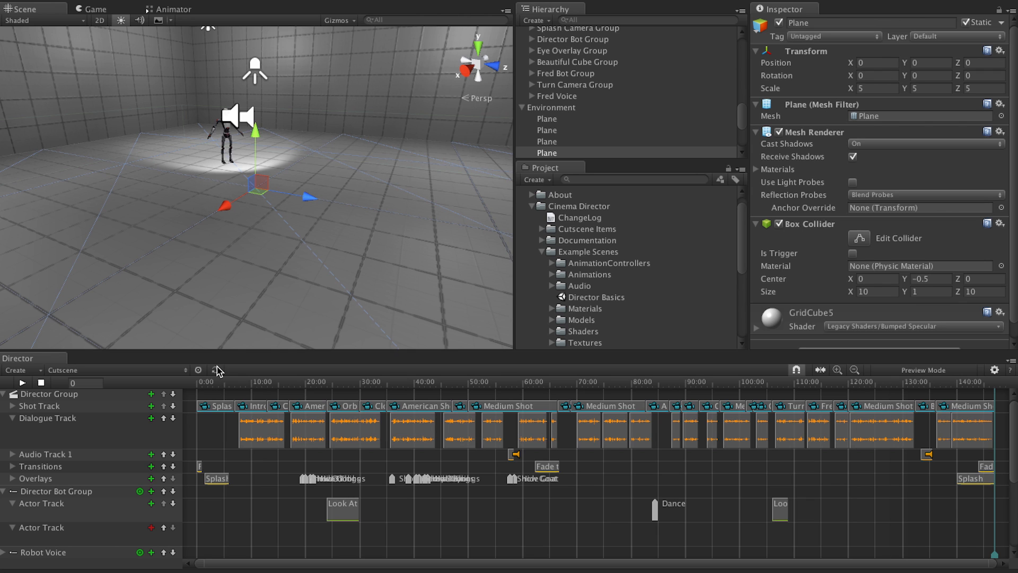
mouse_move(223, 386)
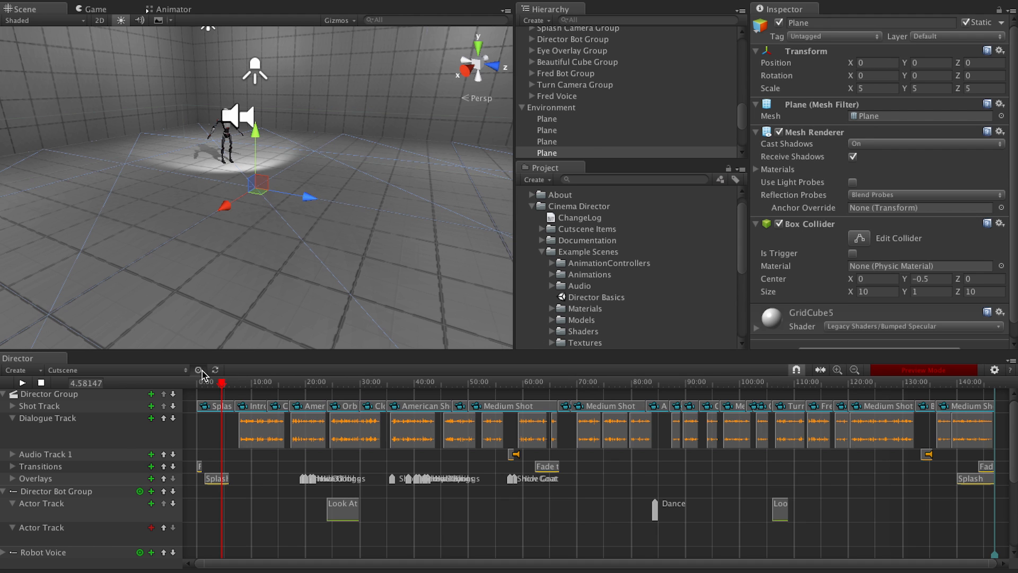
click(547, 32)
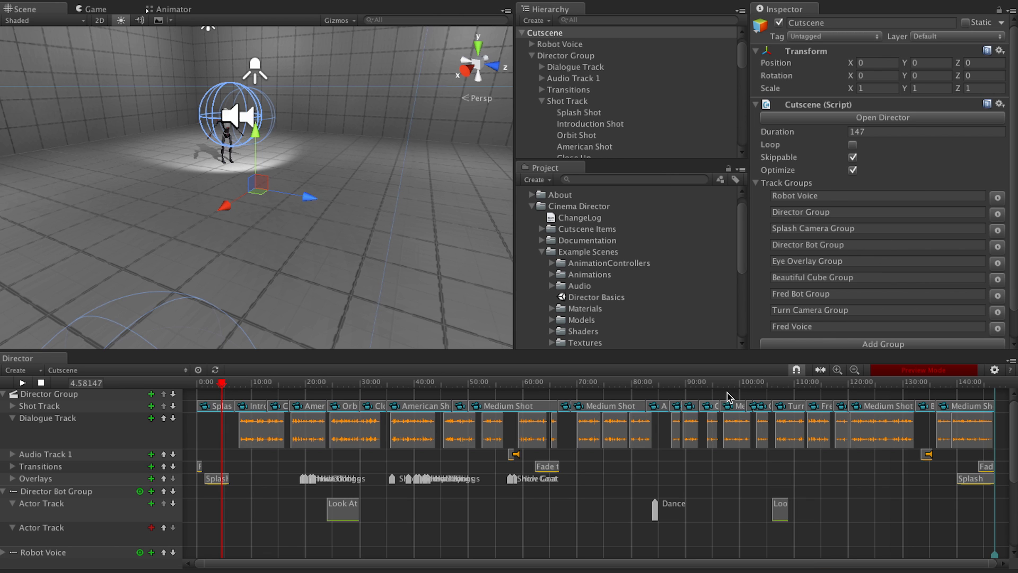
mouse_move(507, 391)
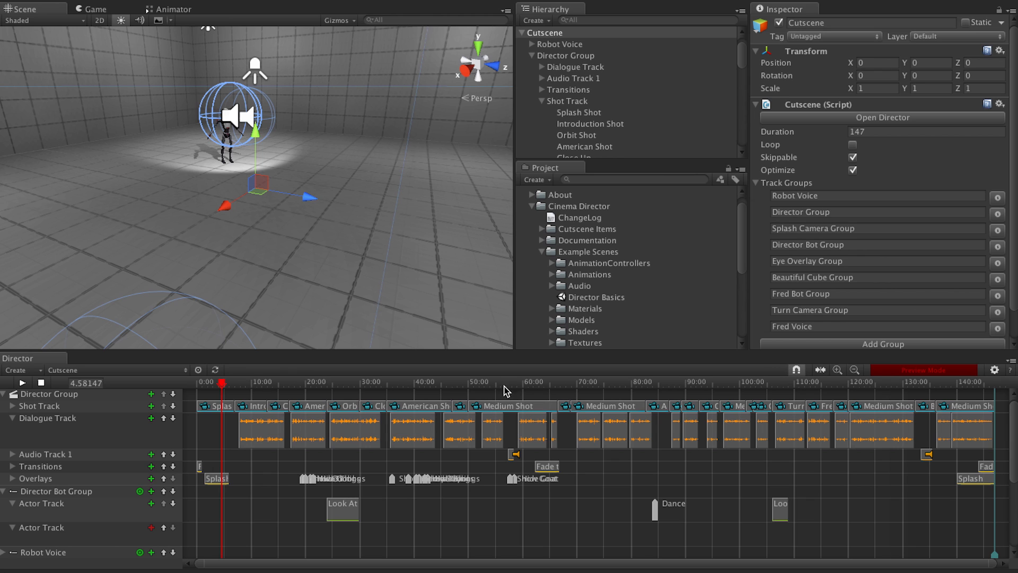
Move the playhead to about 55 s, select the Audio Track 1 clip, zoom the timeline, then exit Preview Mode back to time zero.
click(496, 383)
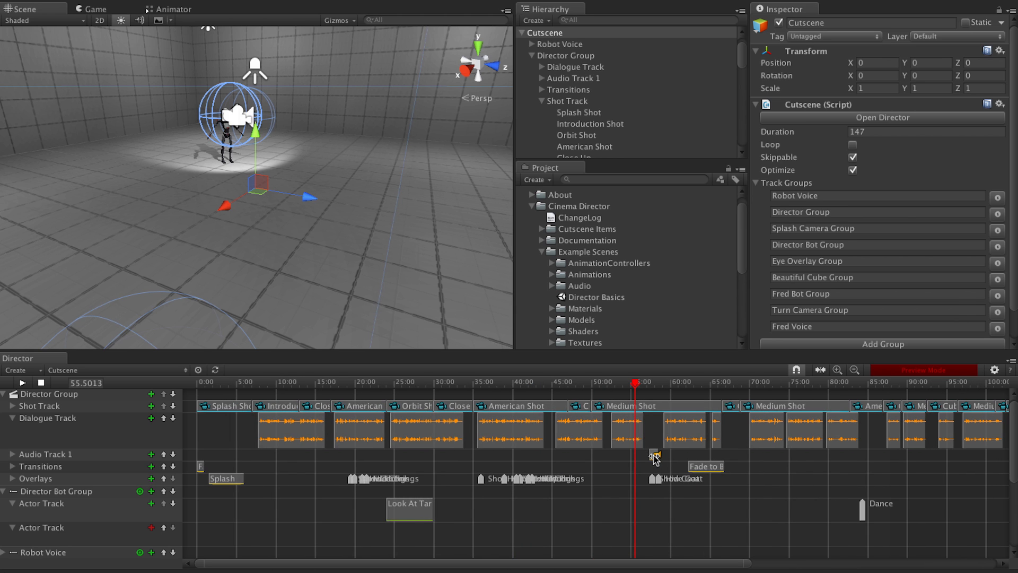
click(636, 453)
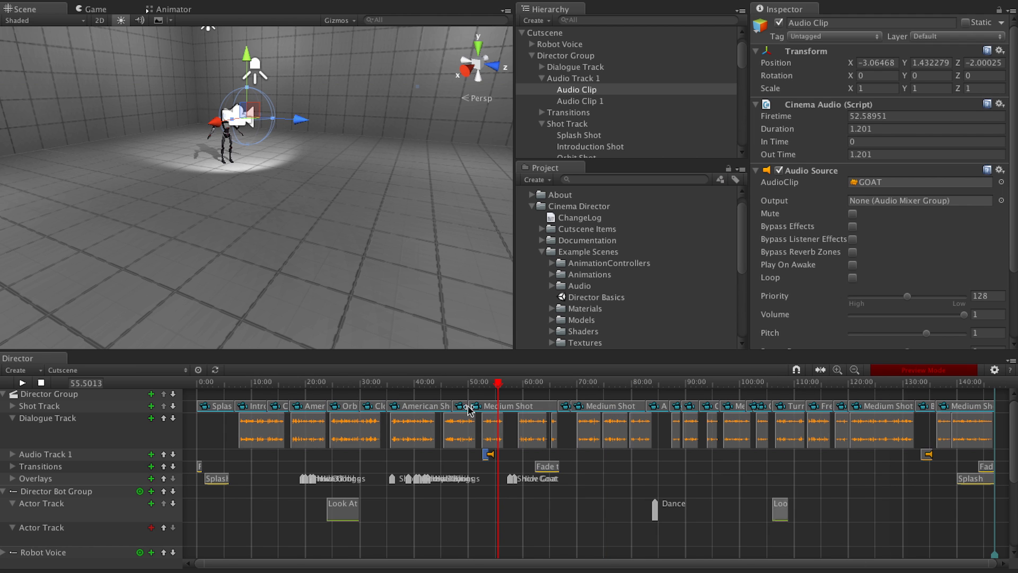
mouse_move(835, 468)
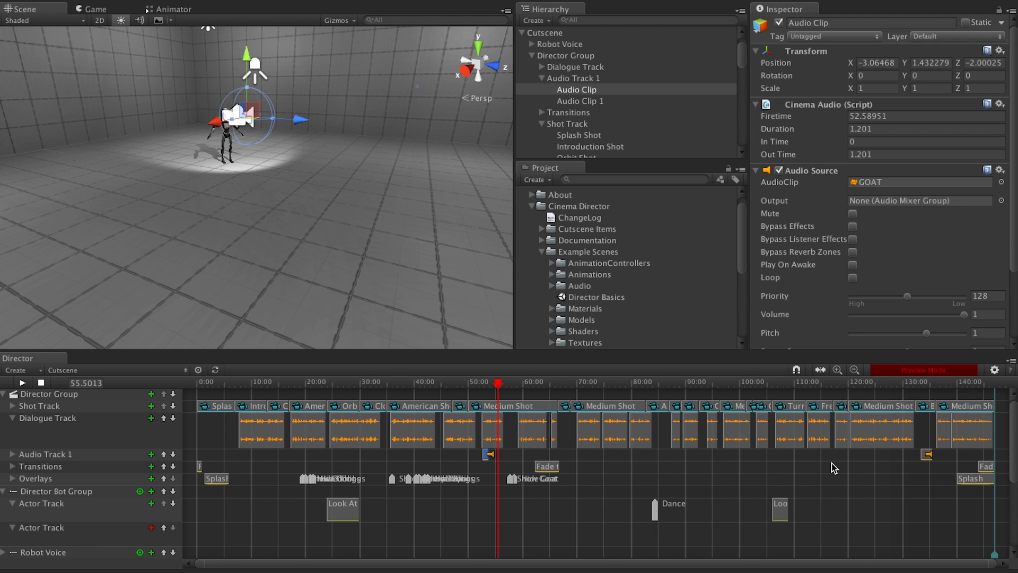
click(836, 370)
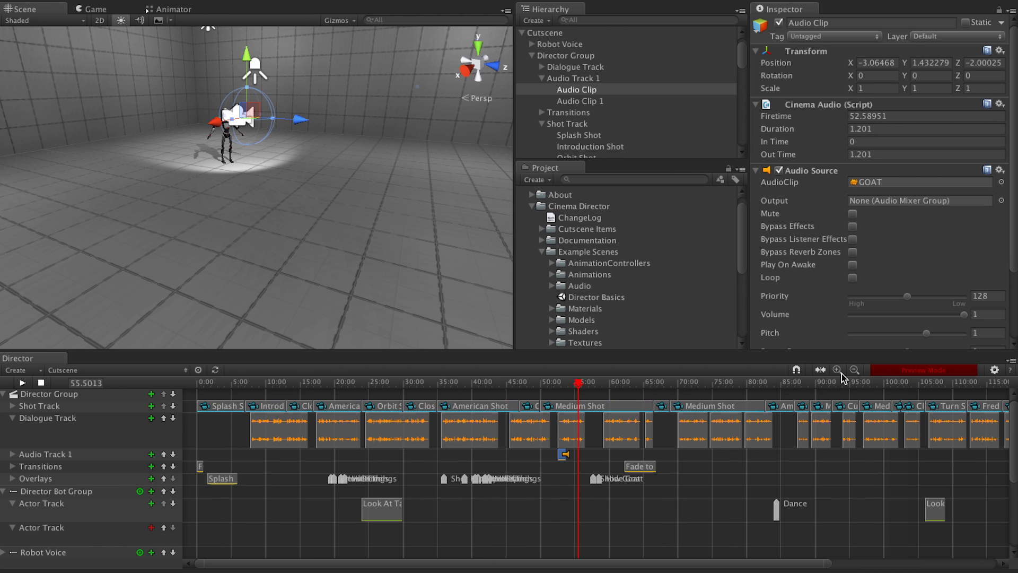
click(548, 153)
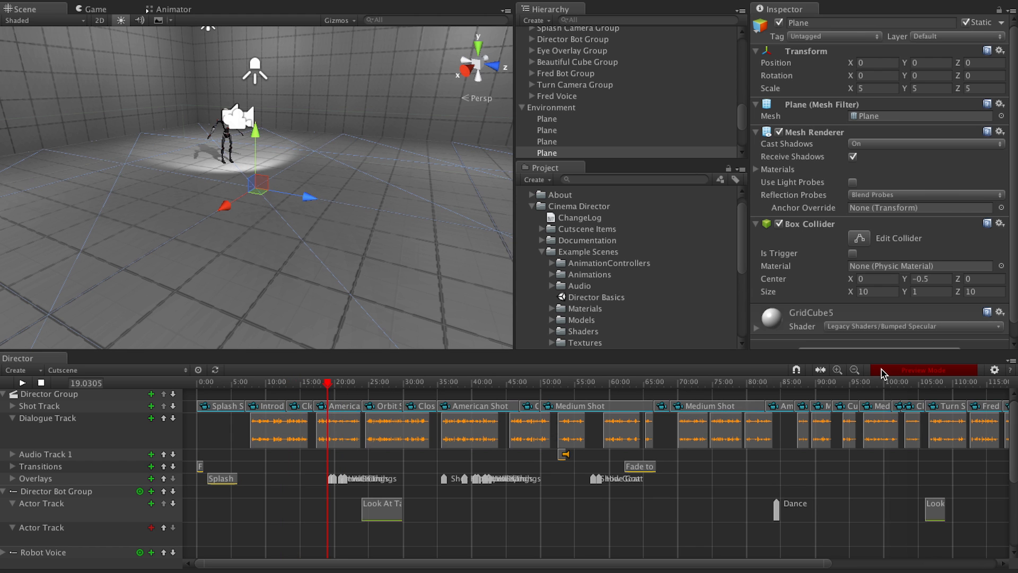
click(921, 370)
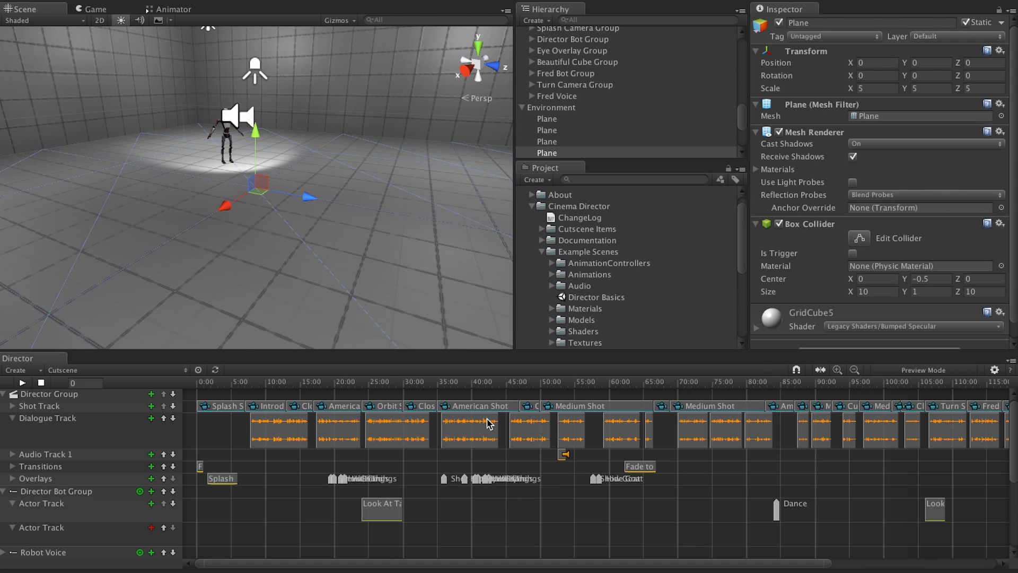
click(997, 369)
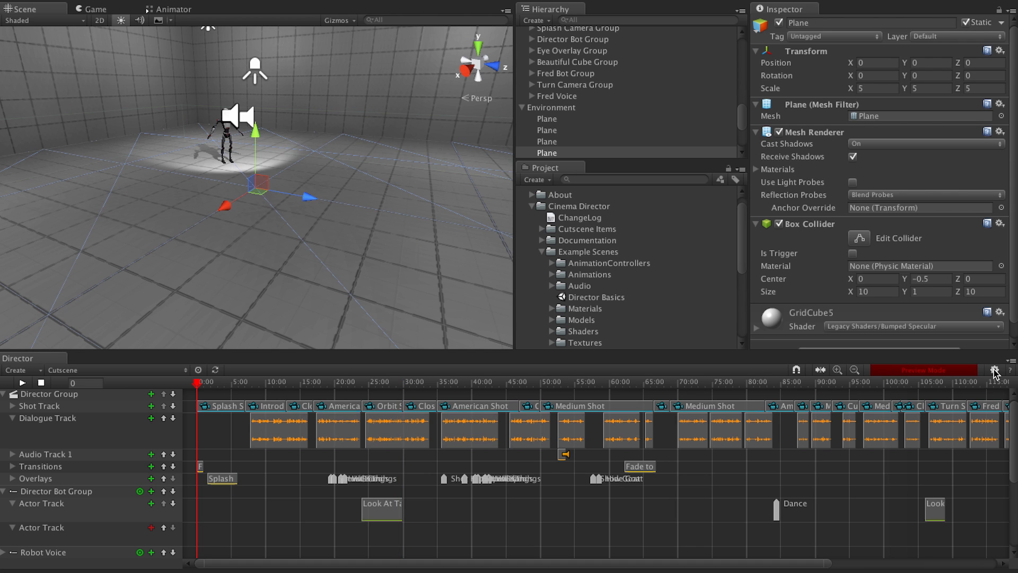
click(1000, 370)
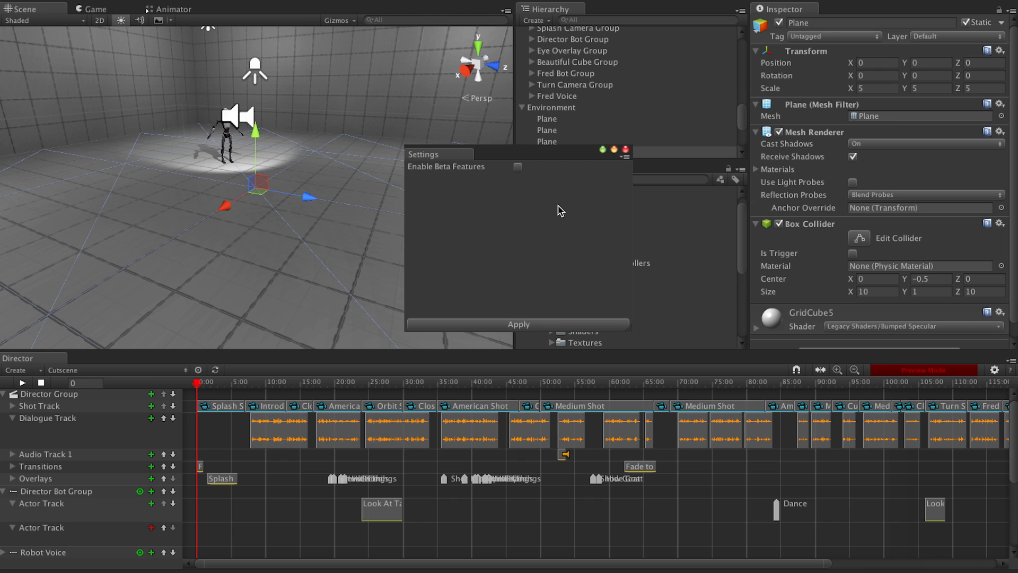
click(518, 166)
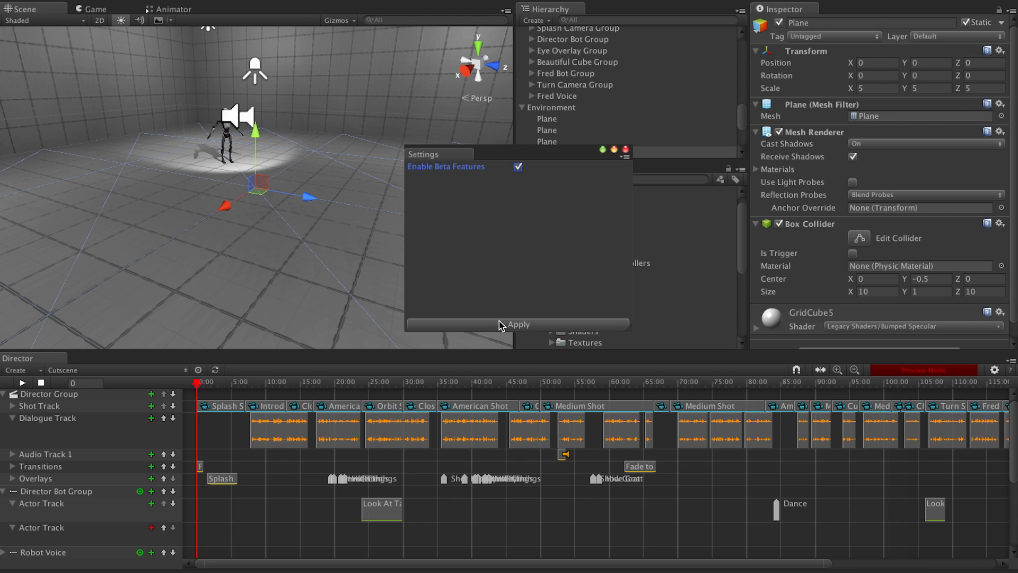
click(518, 167)
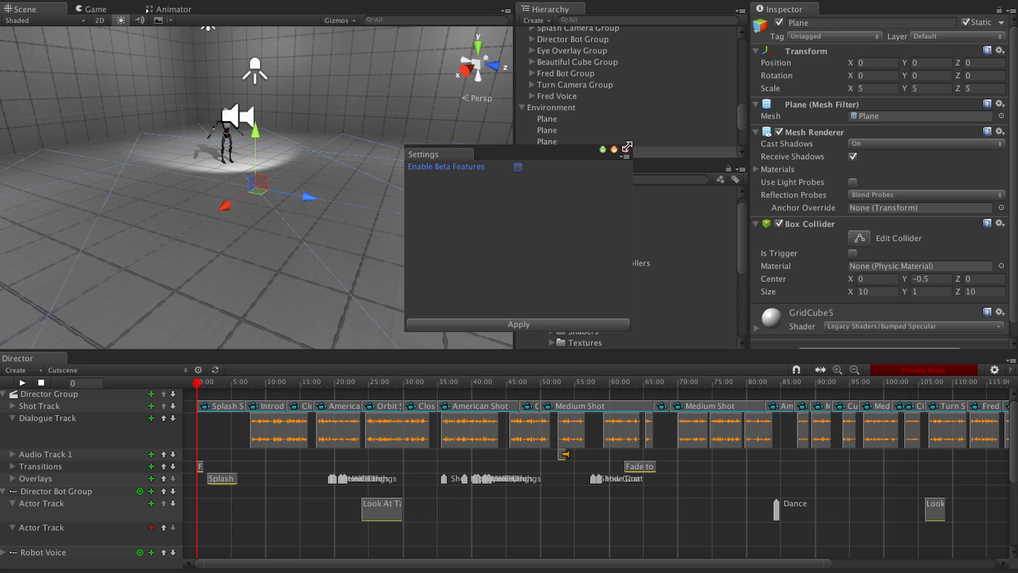
click(602, 150)
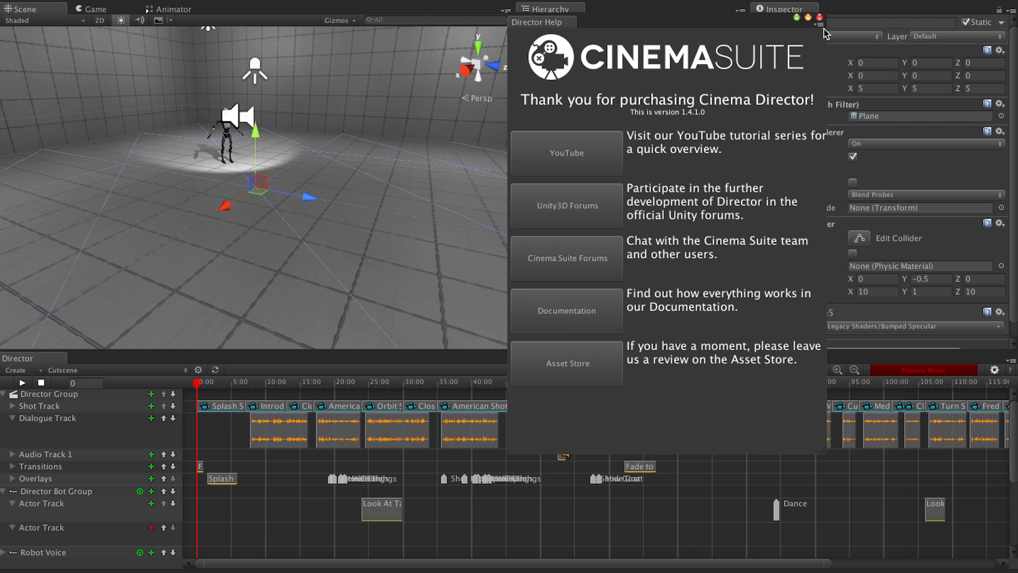
click(816, 25)
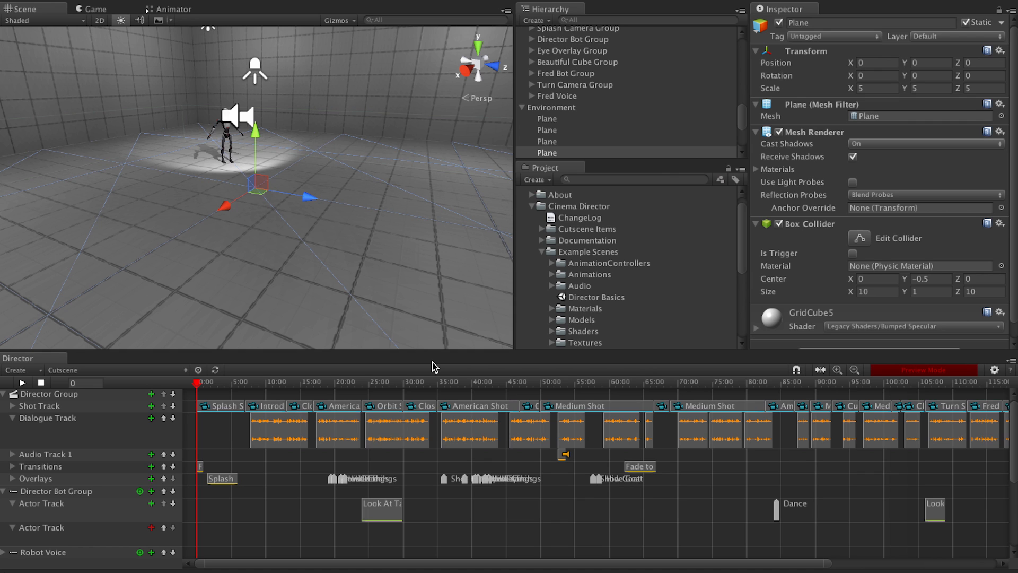
mouse_move(423, 284)
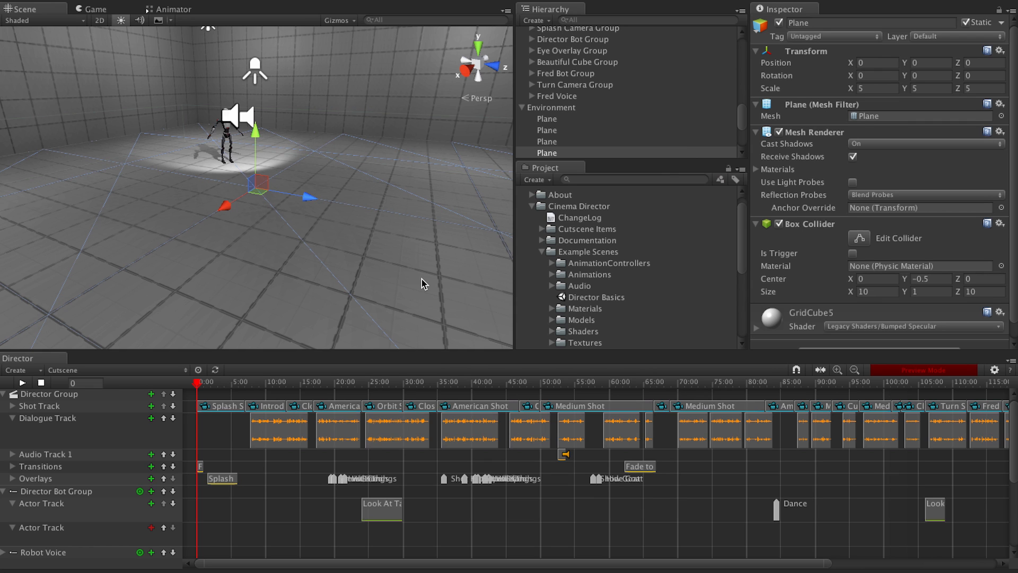